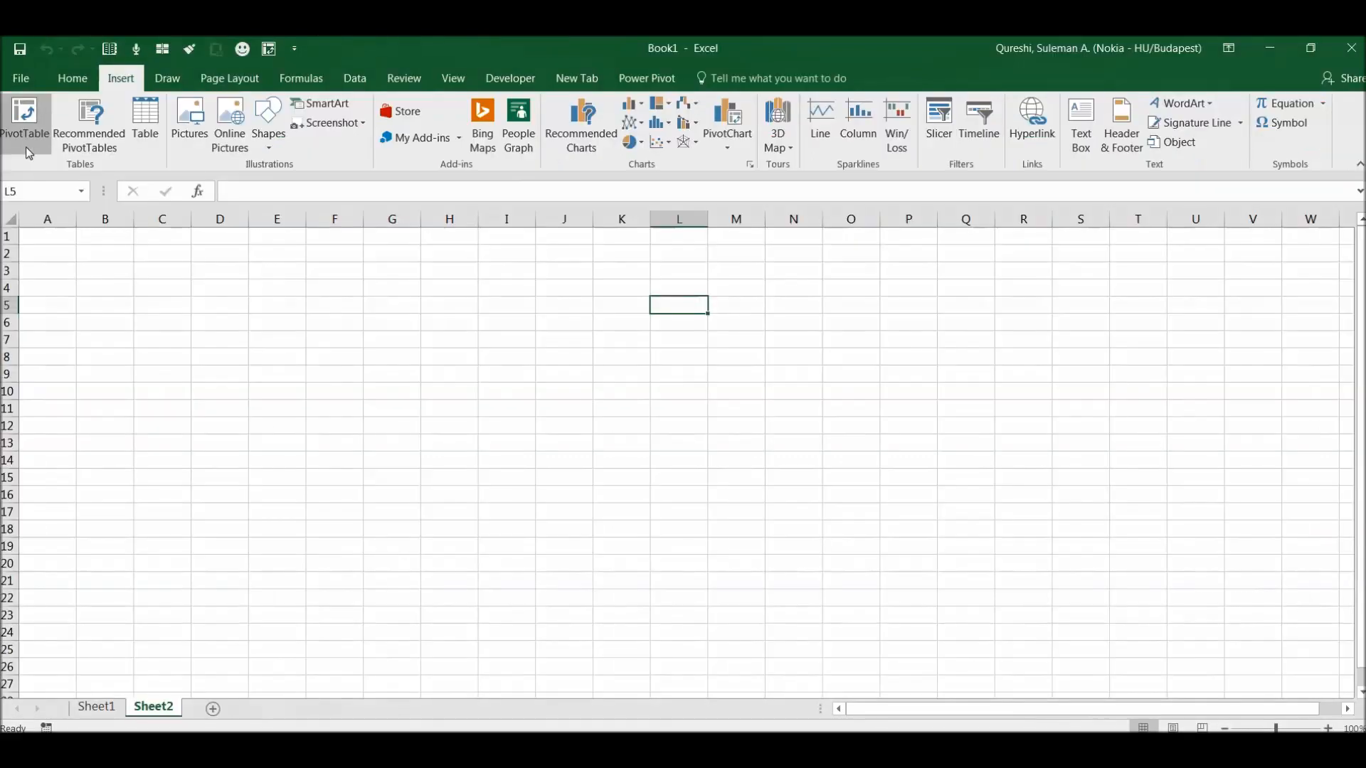
Step: Show Sheet1's invoice table and deselect the highlighted range
{"action": "left_click", "coordinate": [161, 254]}
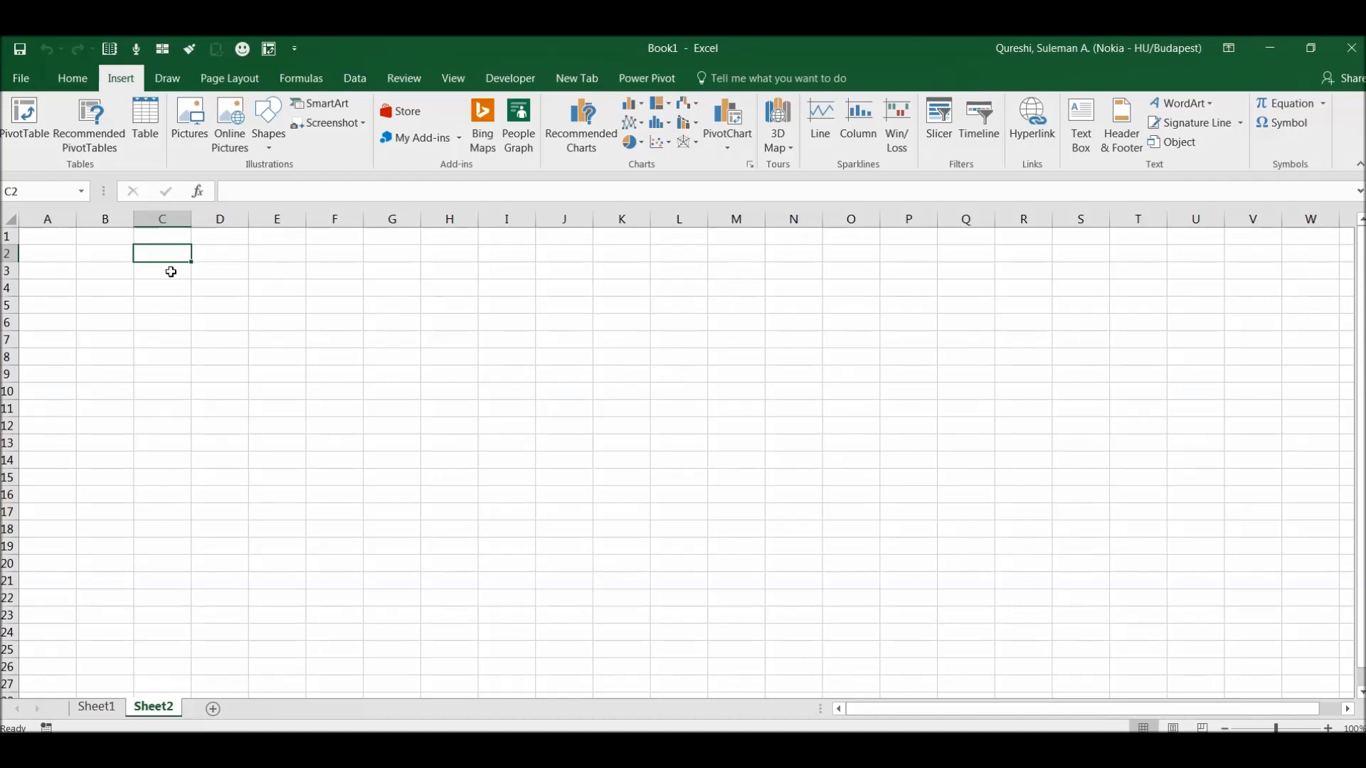
{"action": "mouse_move", "coordinate": [96, 707]}
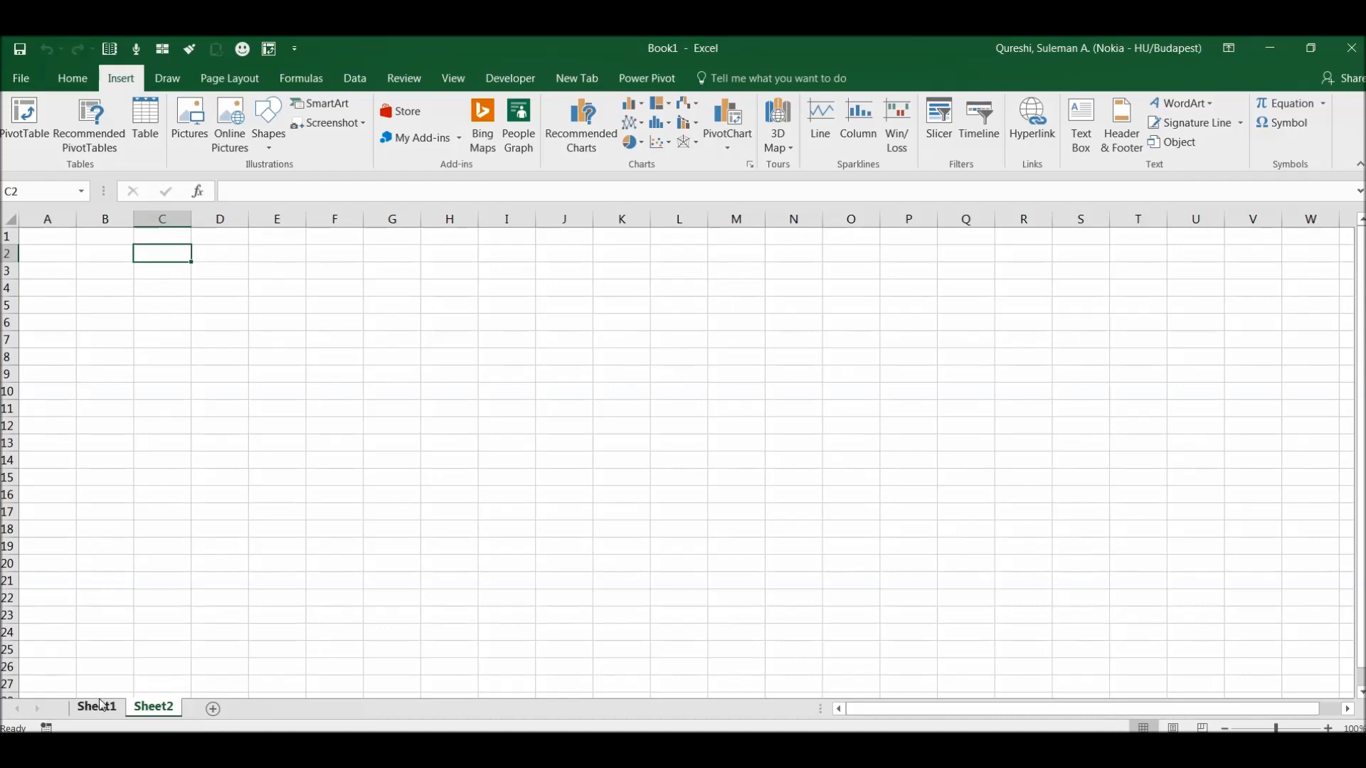
{"action": "left_click", "coordinate": [95, 707]}
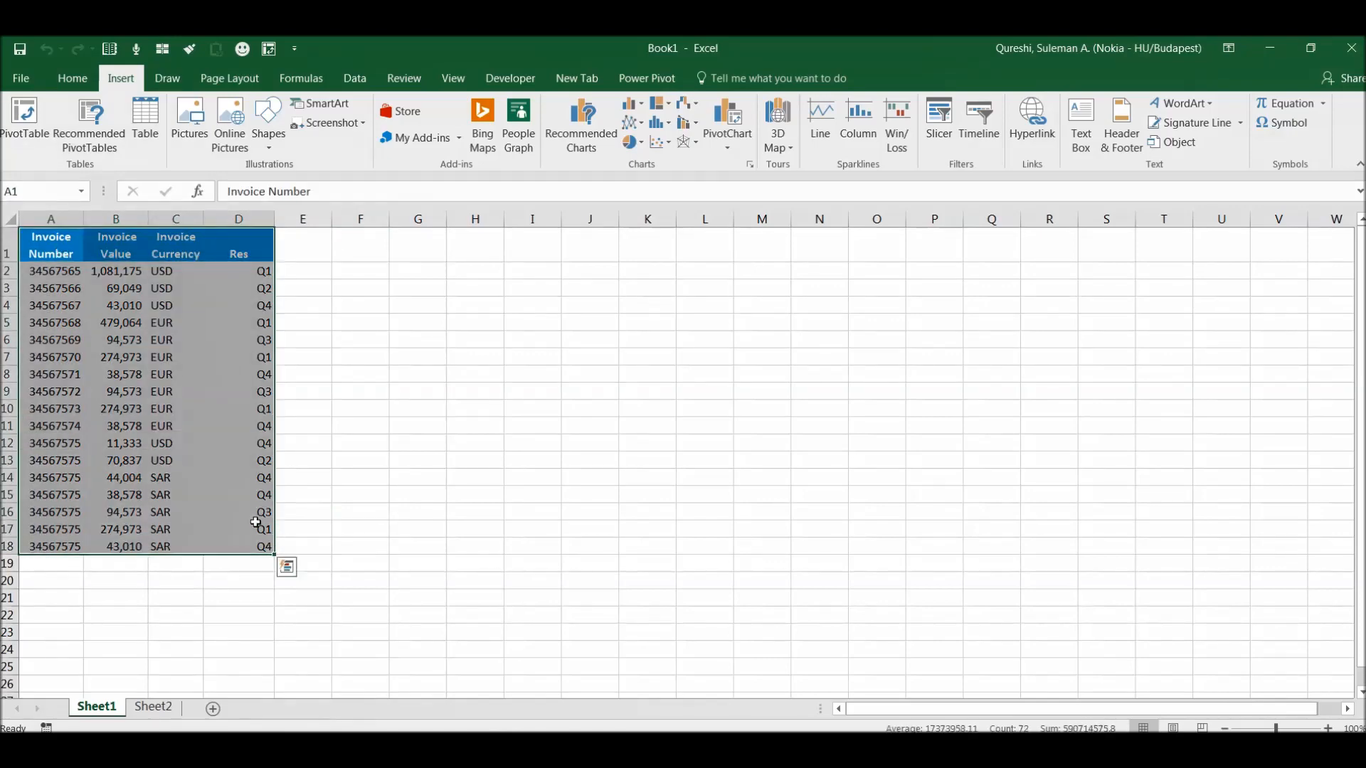
{"action": "left_click", "coordinate": [311, 377]}
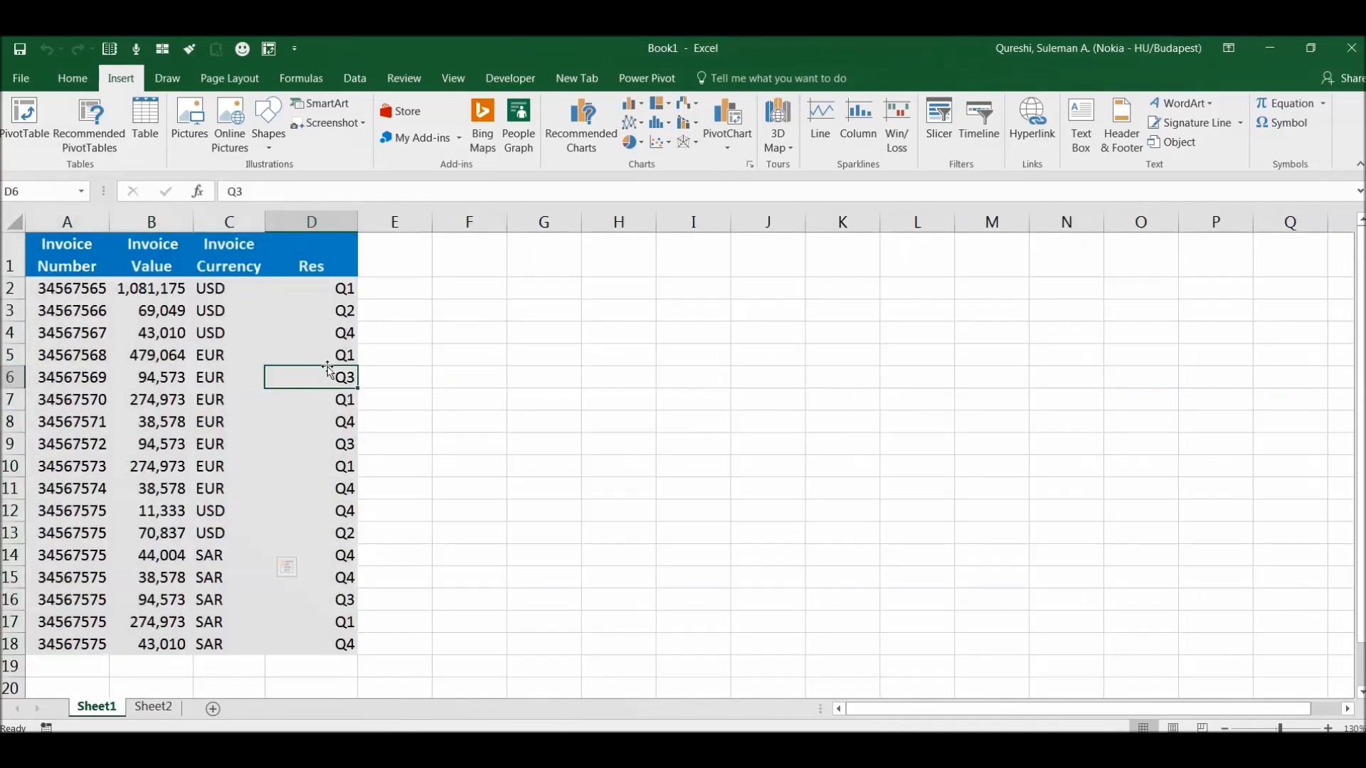
Step: Go back to blank Sheet2 with the Developer tab and relative references enabled
{"action": "left_click", "coordinate": [509, 78]}
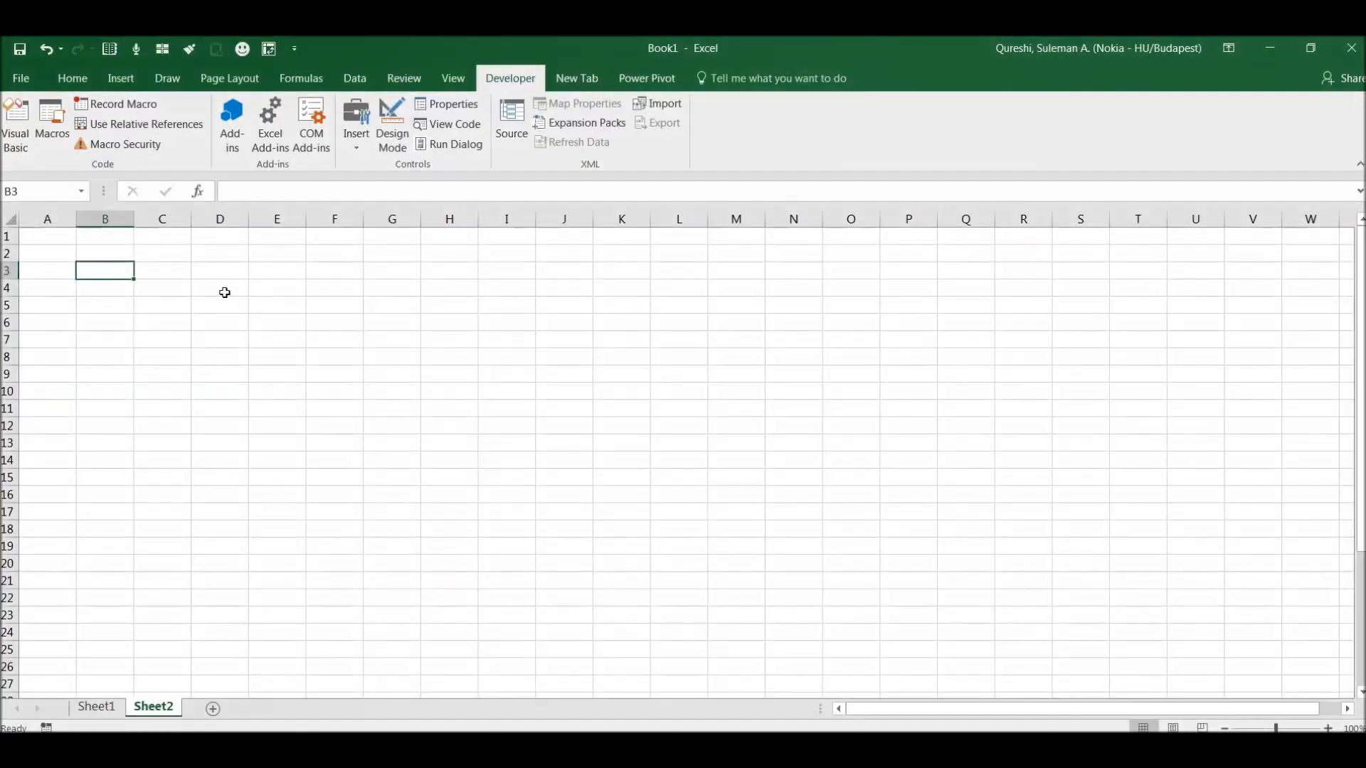
{"action": "mouse_move", "coordinate": [237, 282]}
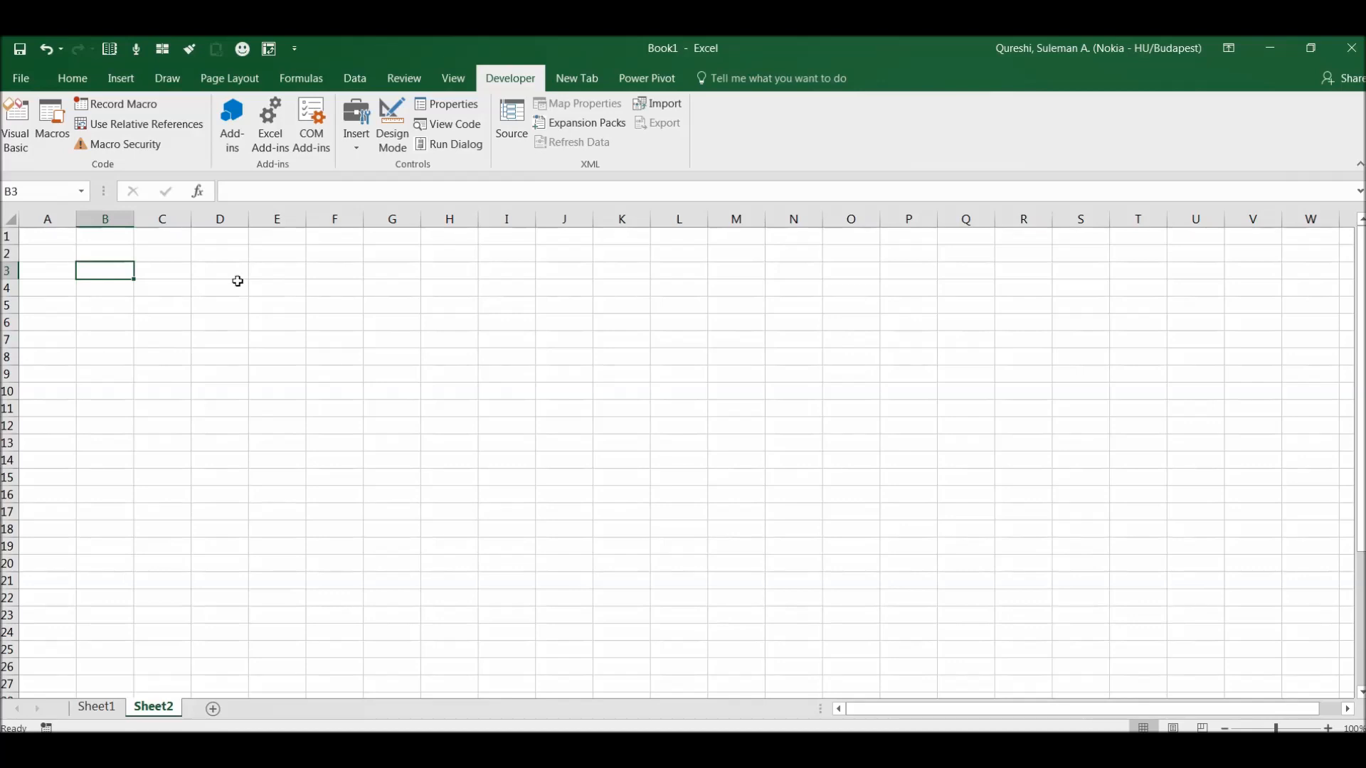
{"action": "mouse_move", "coordinate": [125, 144]}
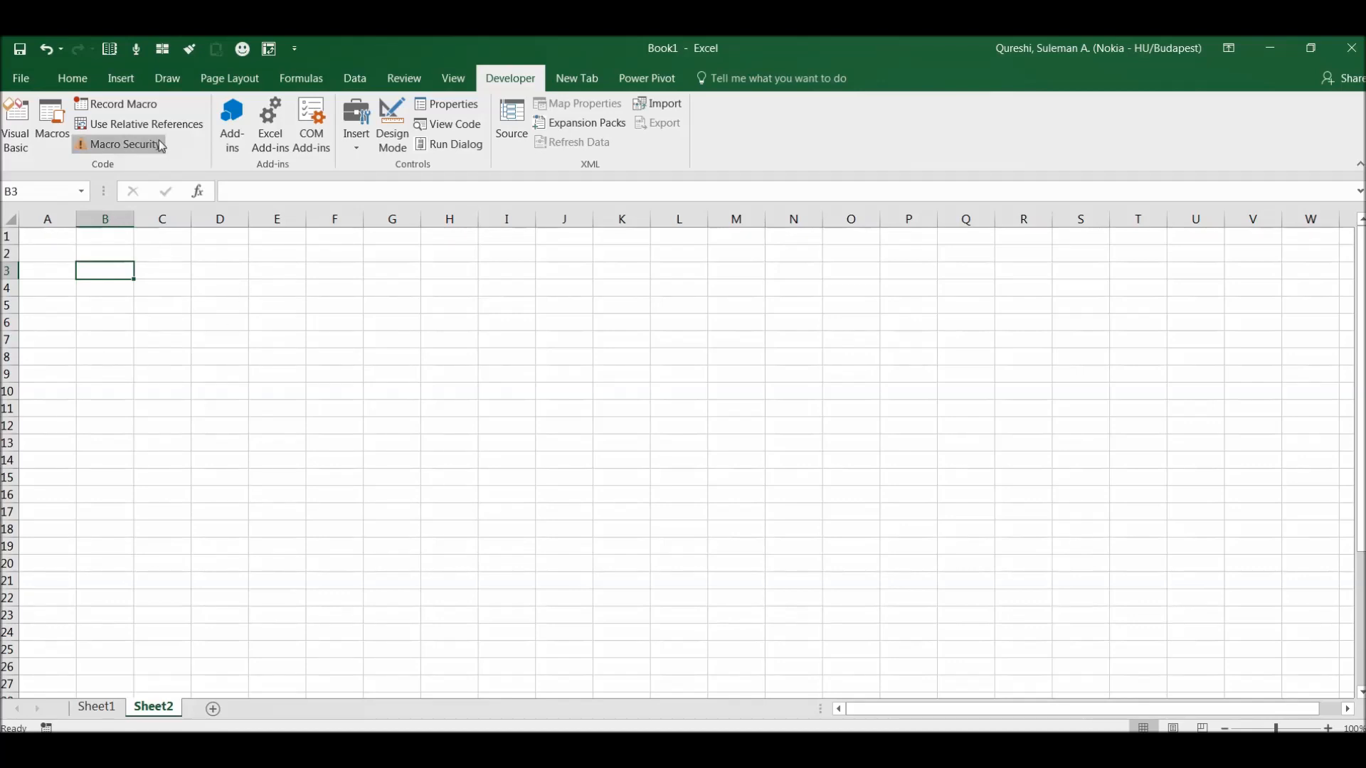
{"action": "mouse_move", "coordinate": [145, 123]}
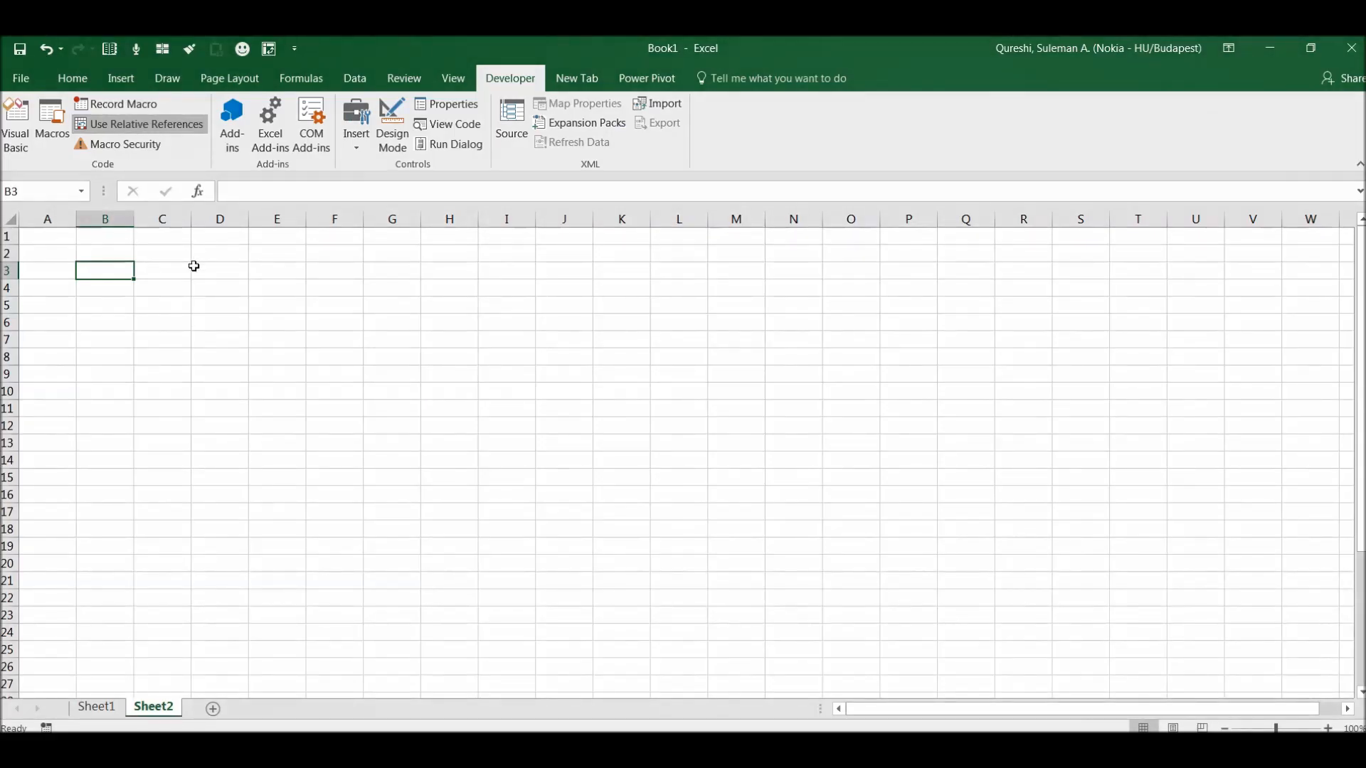
{"action": "mouse_move", "coordinate": [239, 280]}
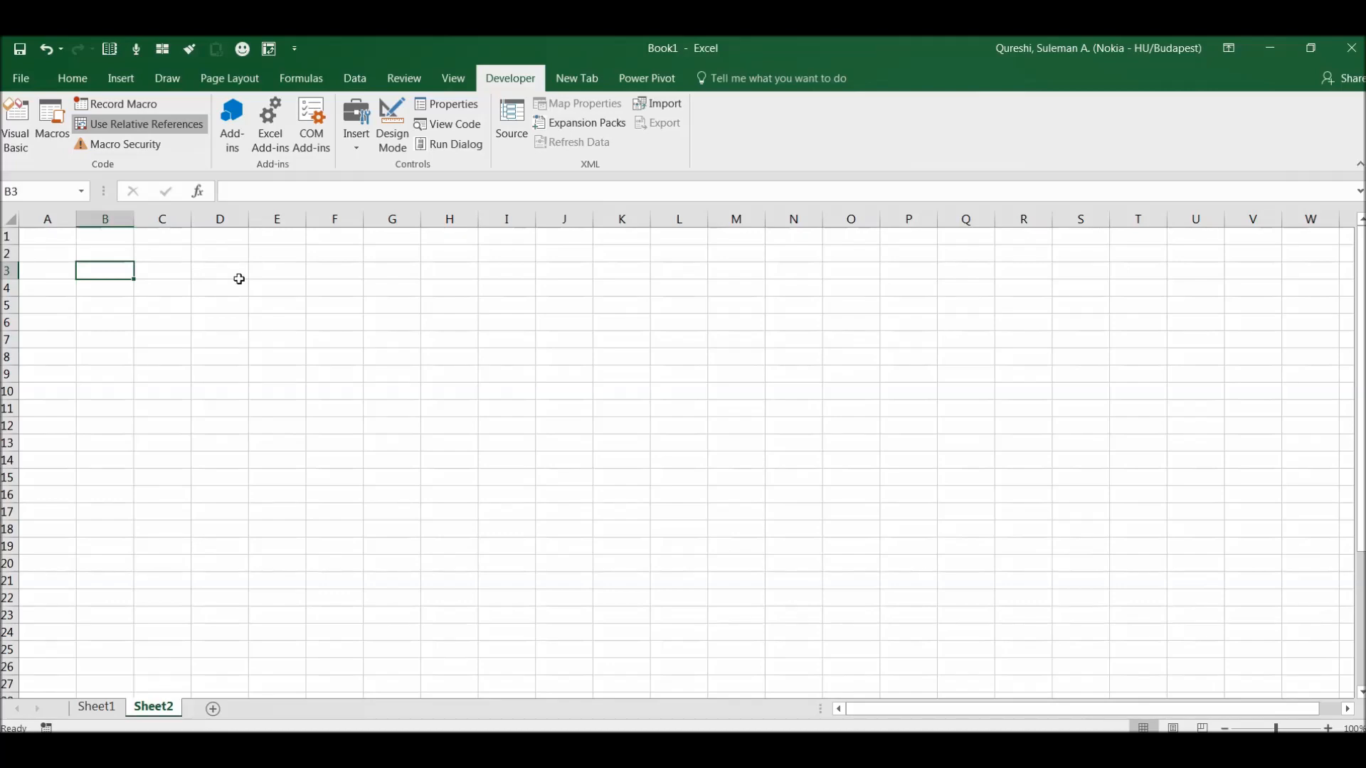
{"action": "mouse_move", "coordinate": [122, 103]}
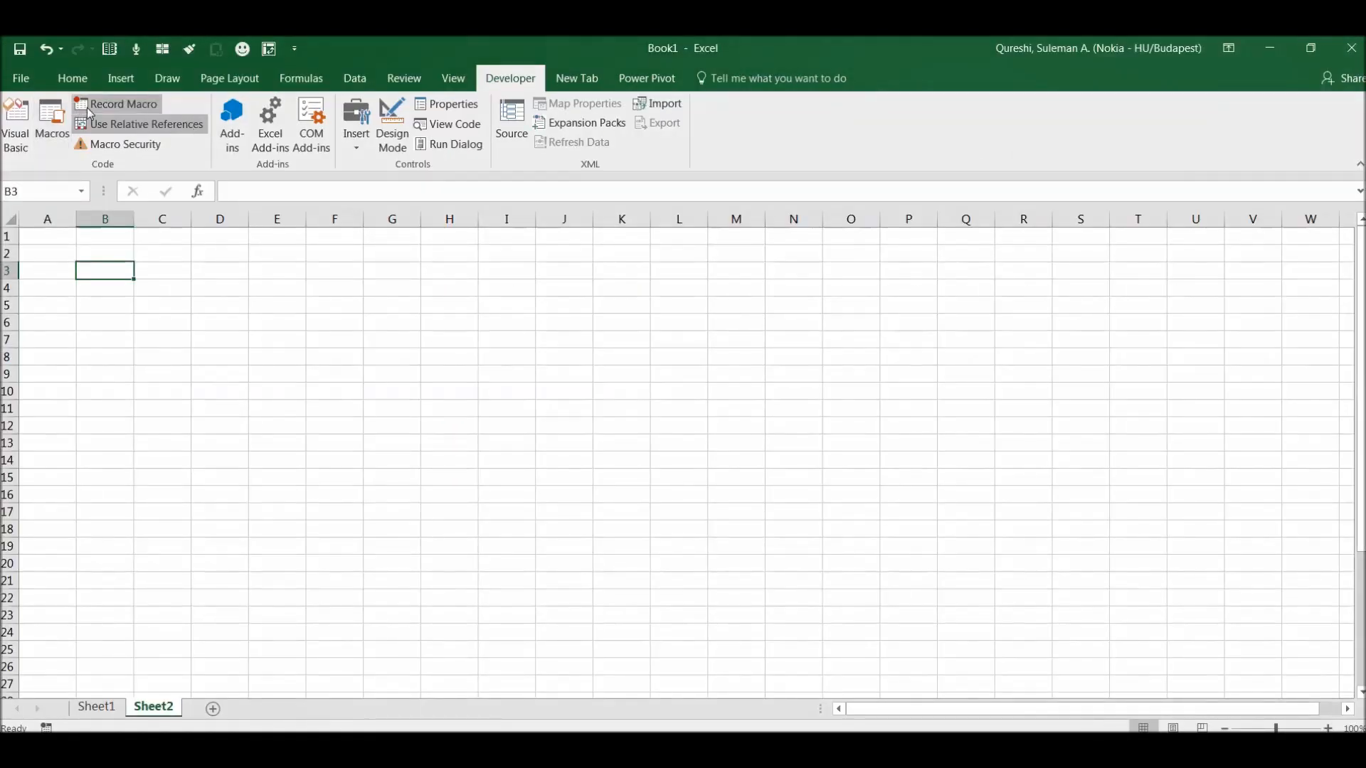
Step: Name the new macro 'Test Macro', leave the Ctrl shortcut empty and store it in this workbook
{"action": "left_click", "coordinate": [122, 104]}
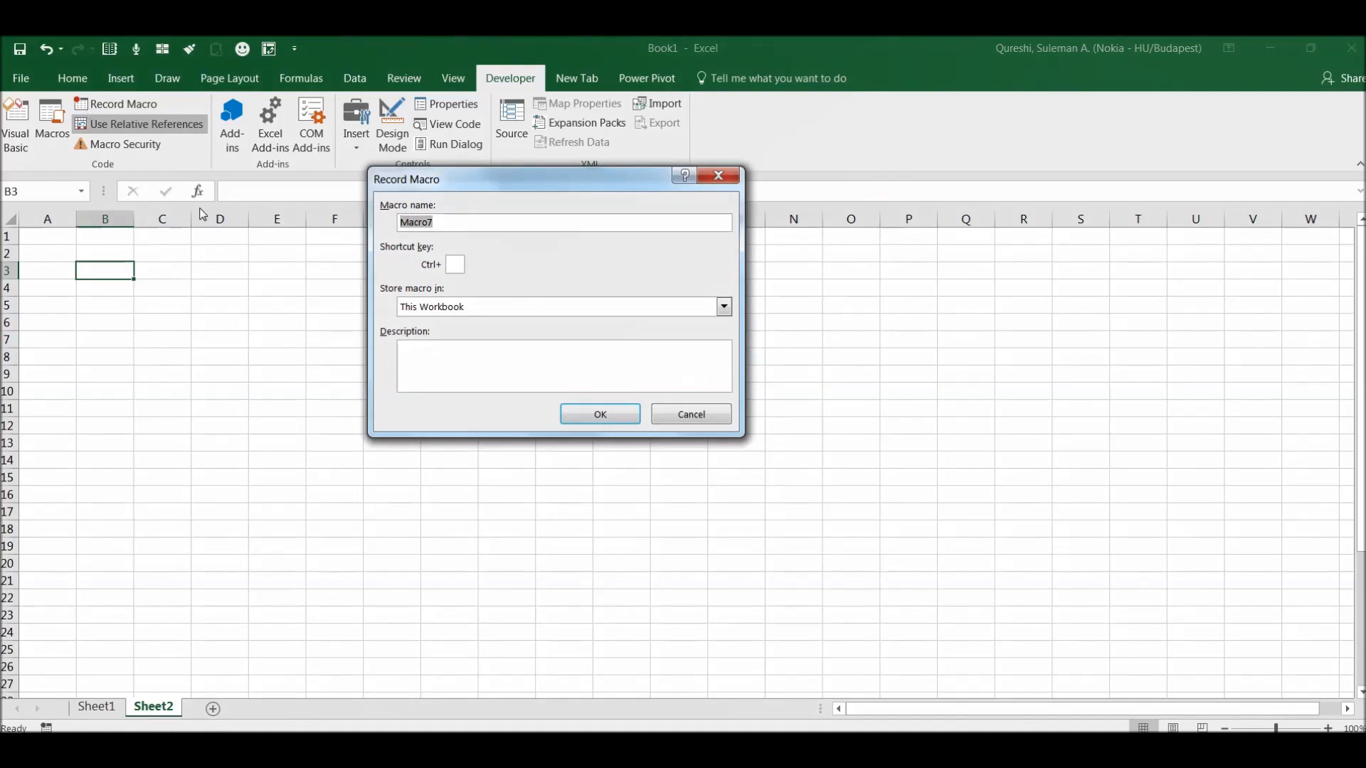
{"action": "type", "text": "Test Macro"}
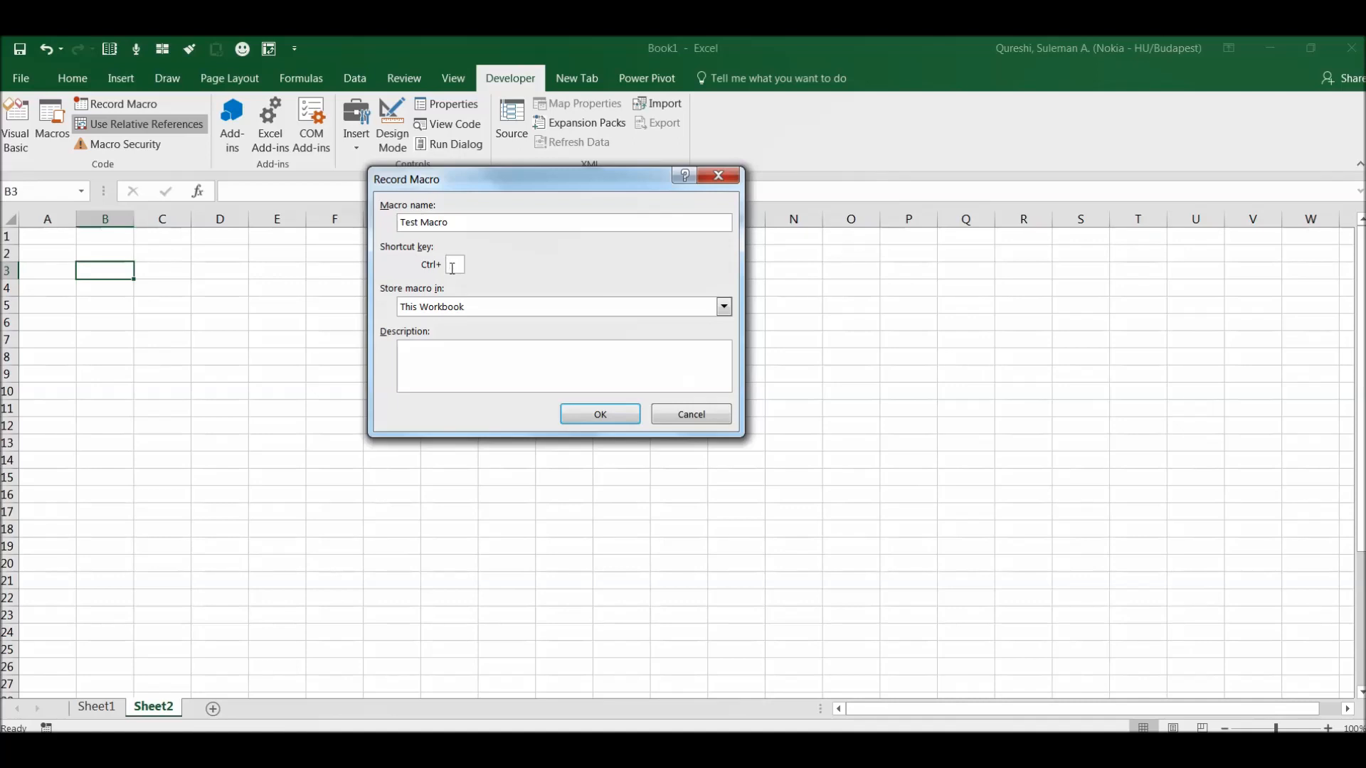
{"action": "type", "text": "c"}
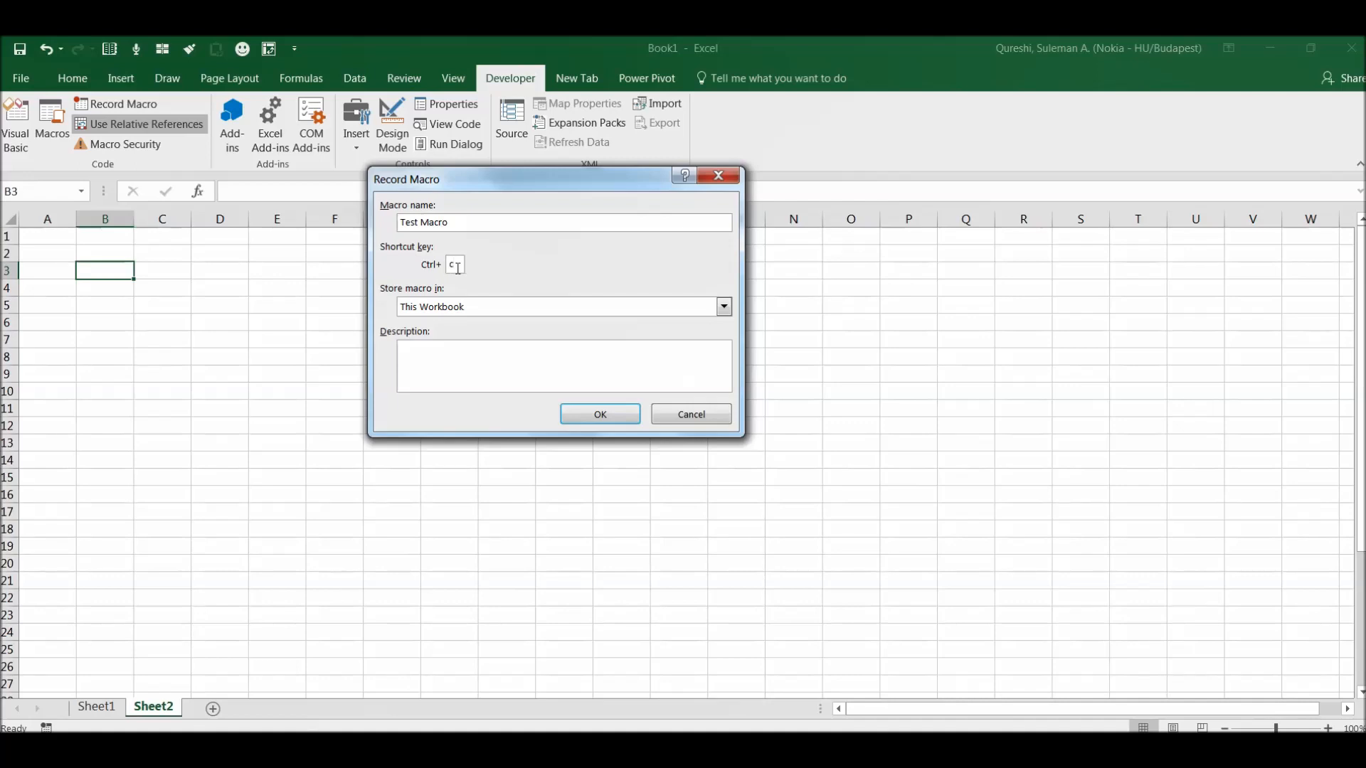
{"action": "type", "text": "p"}
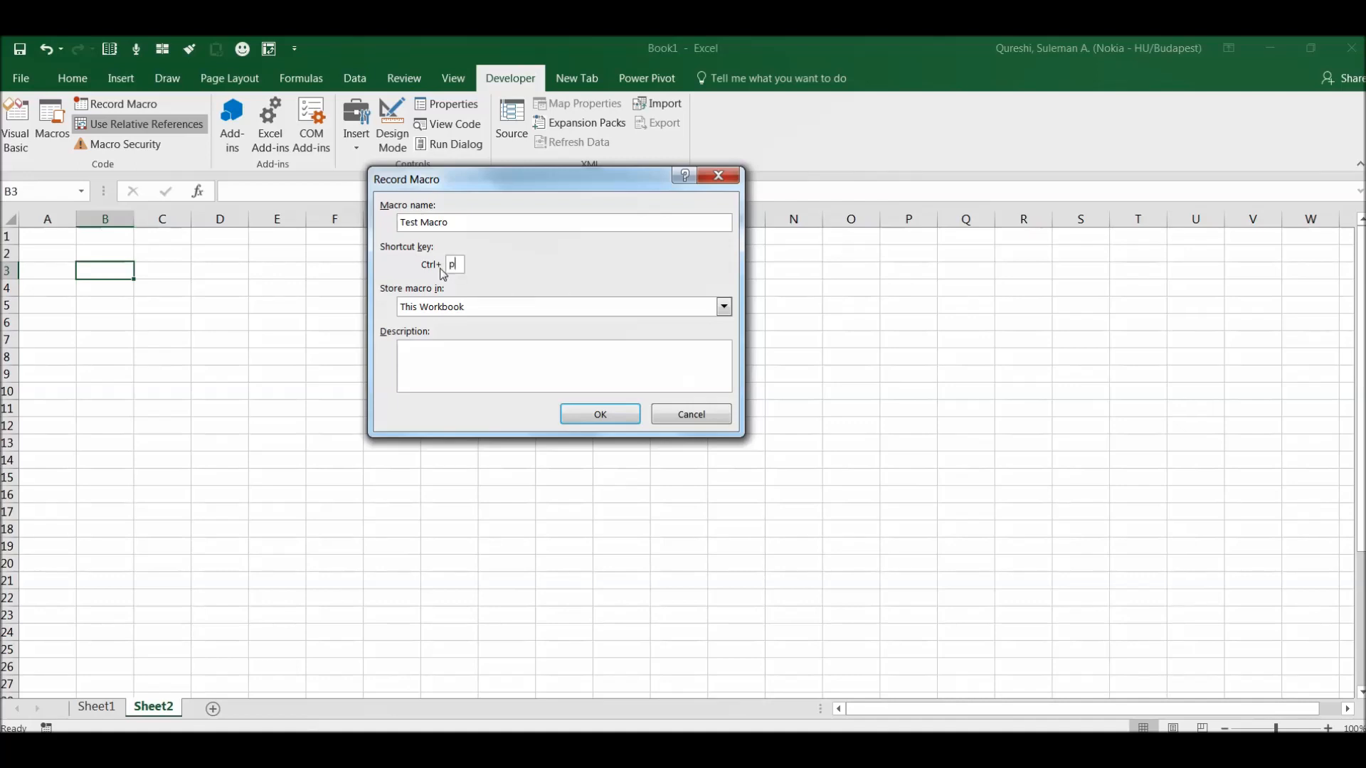
{"action": "key", "text": "backspace"}
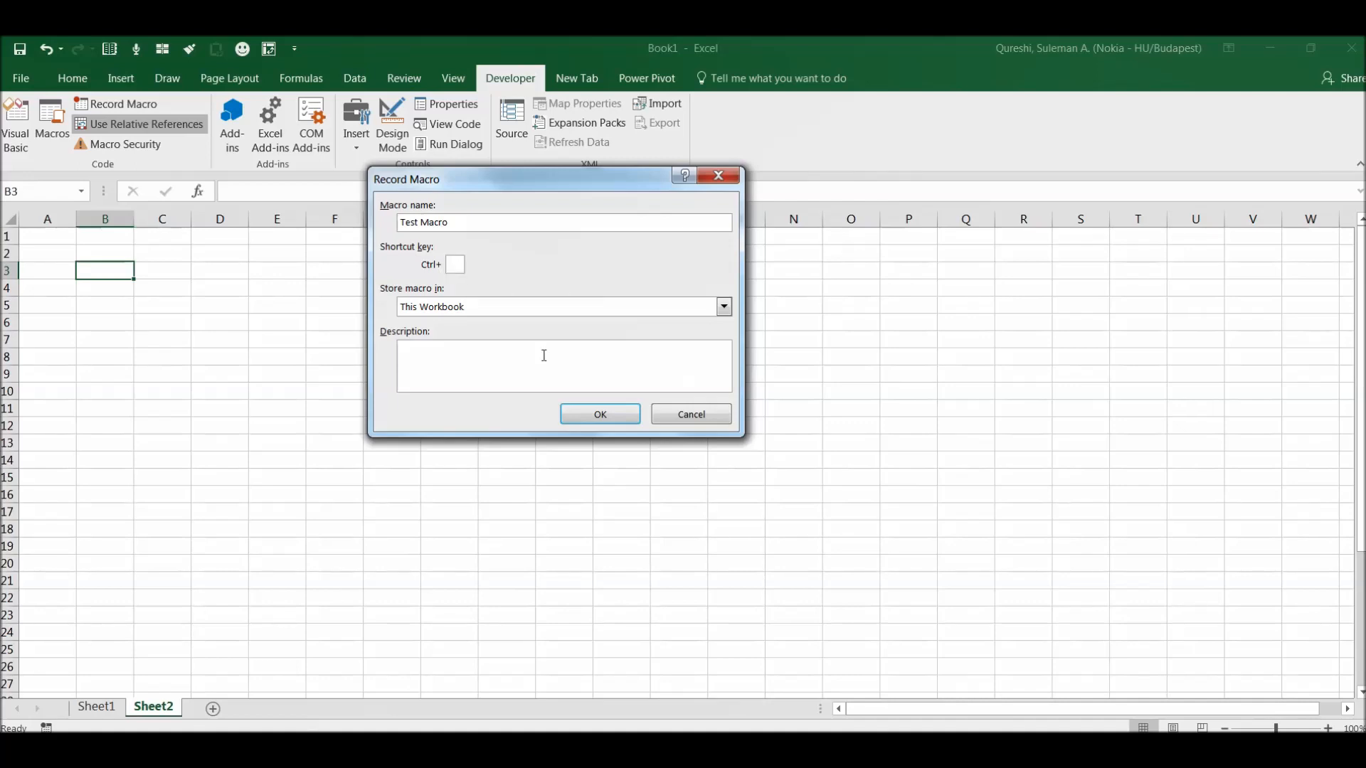
{"action": "left_click", "coordinate": [454, 265]}
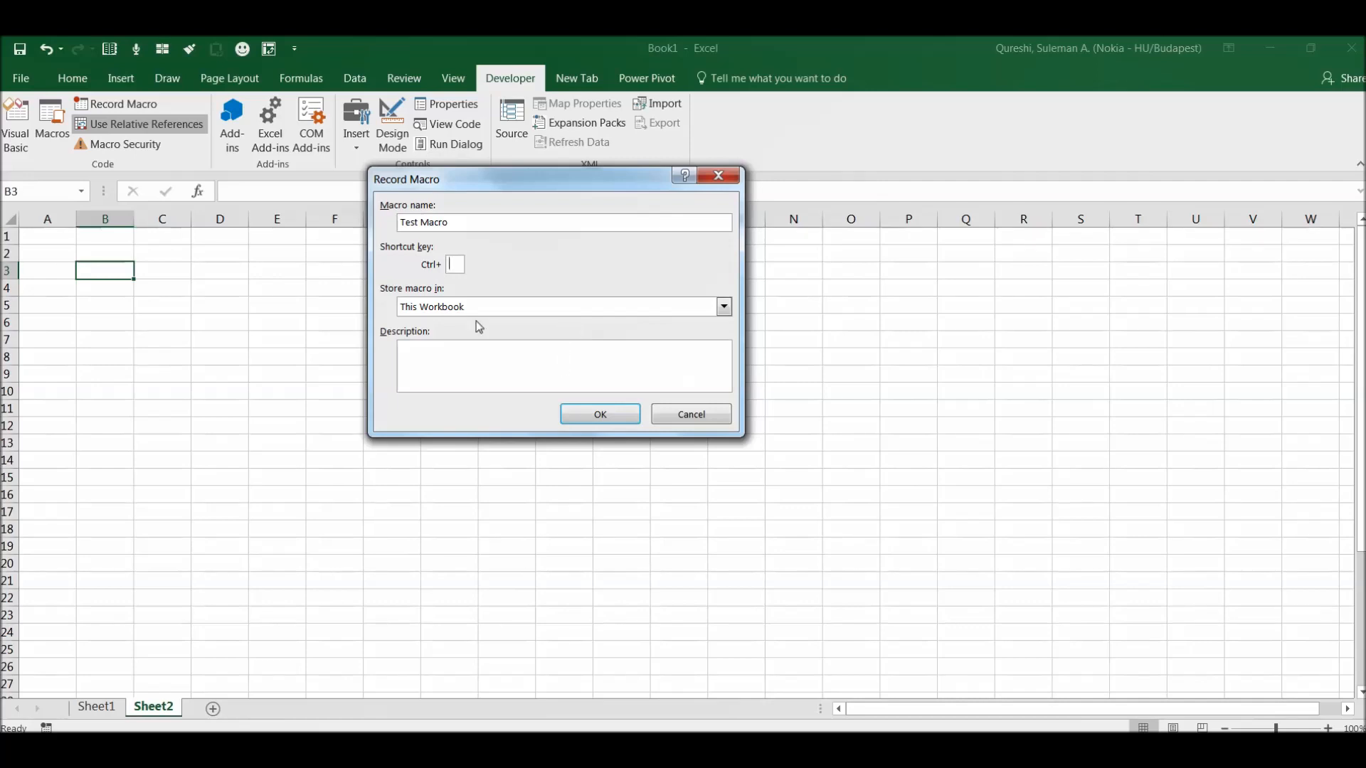
{"action": "mouse_move", "coordinate": [486, 247]}
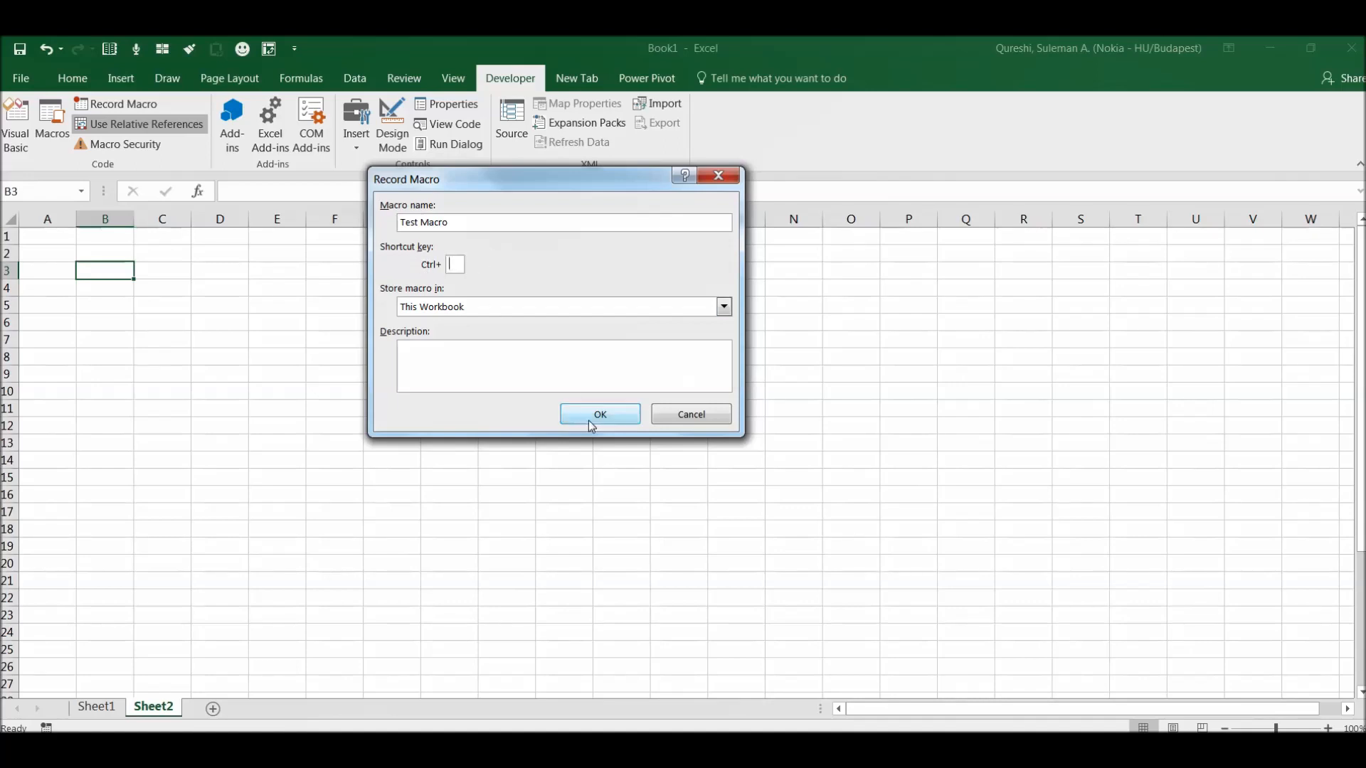
{"action": "left_click", "coordinate": [599, 414]}
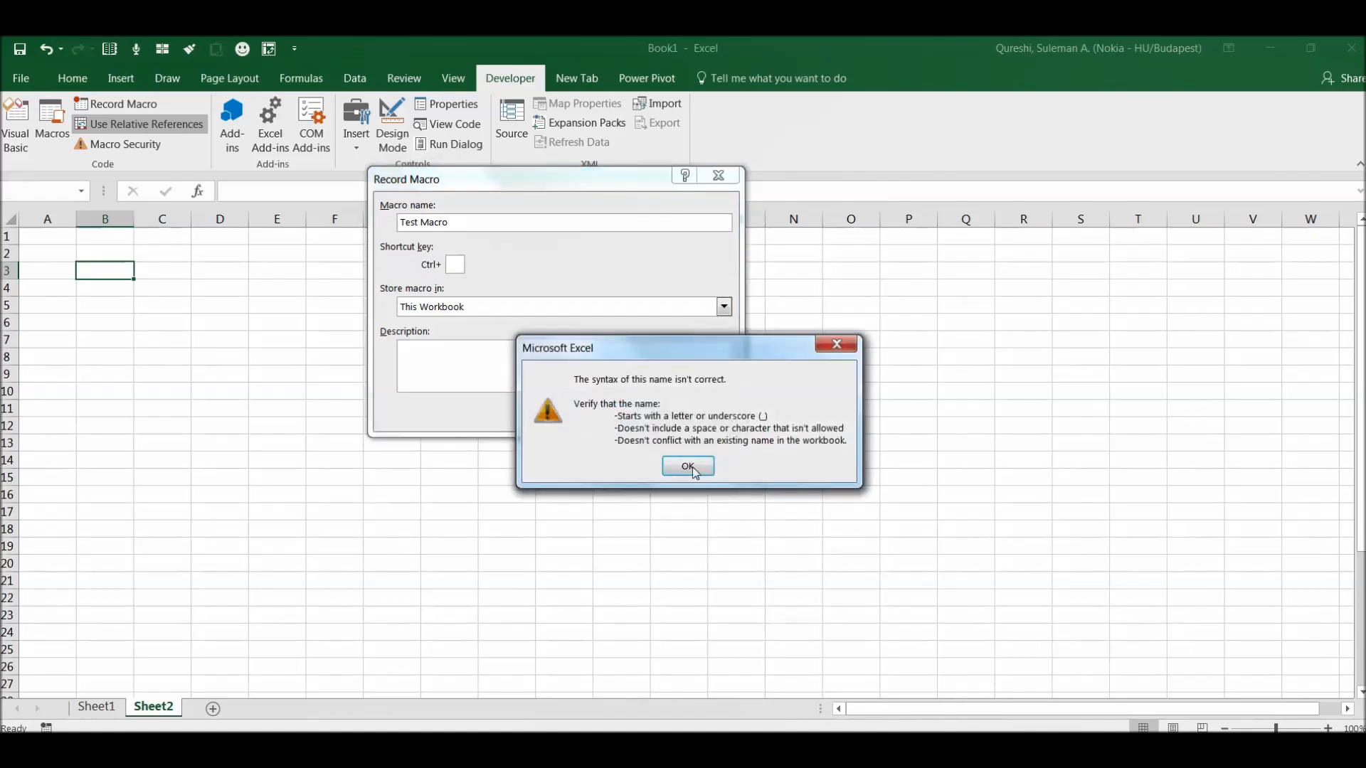
Step: Dismiss the invalid-name warning and start recording as Test_Macro
{"action": "left_click", "coordinate": [687, 466]}
{"action": "type", "text": "_"}
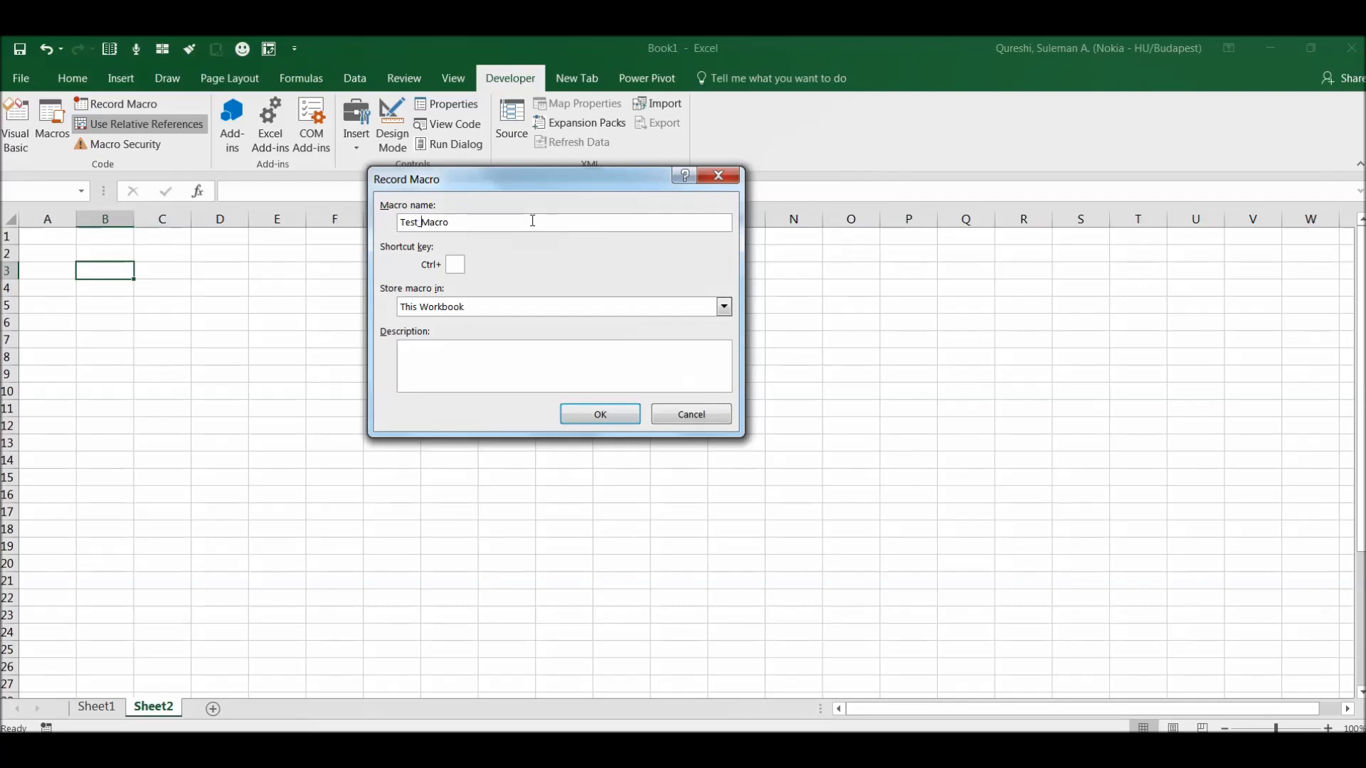
{"action": "left_click", "coordinate": [599, 414]}
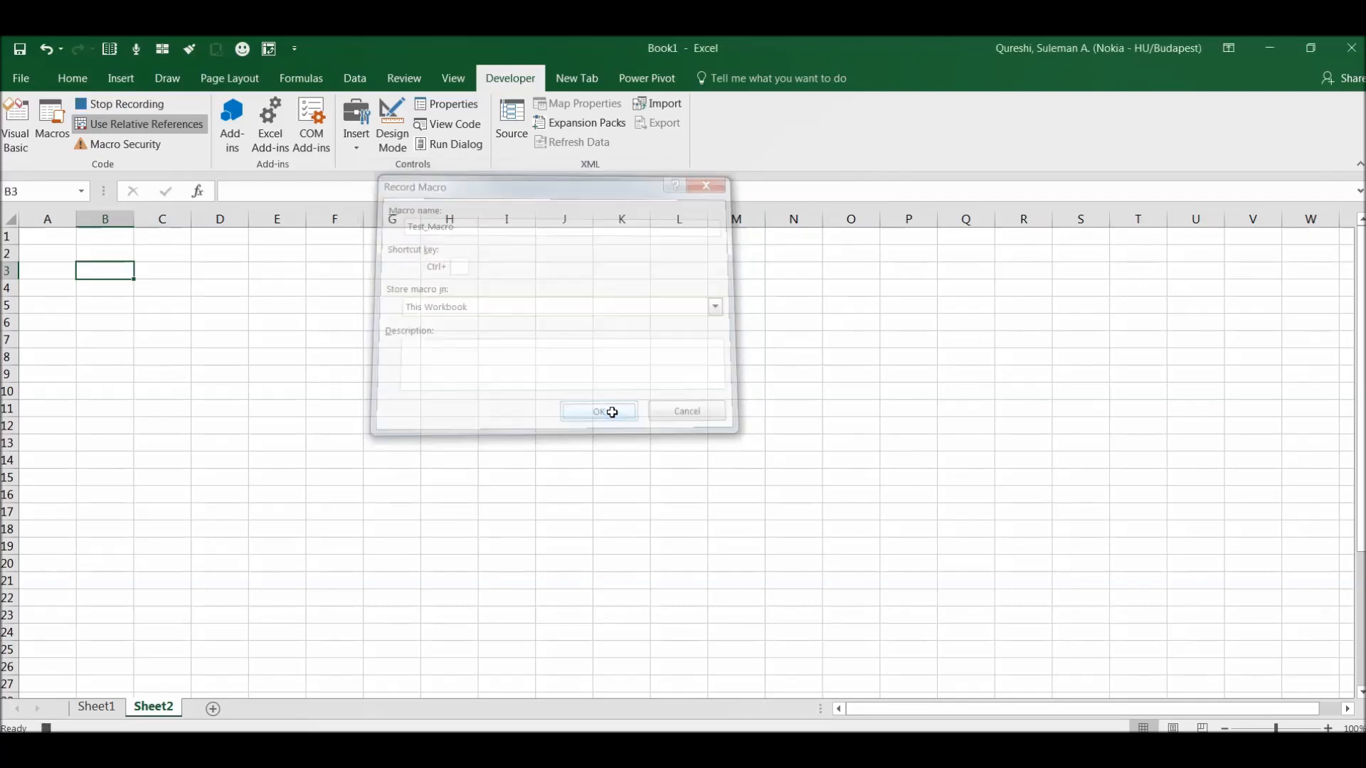
Step: Give cell B2 an orange fill from the Home fill colours
{"action": "left_click", "coordinate": [598, 411]}
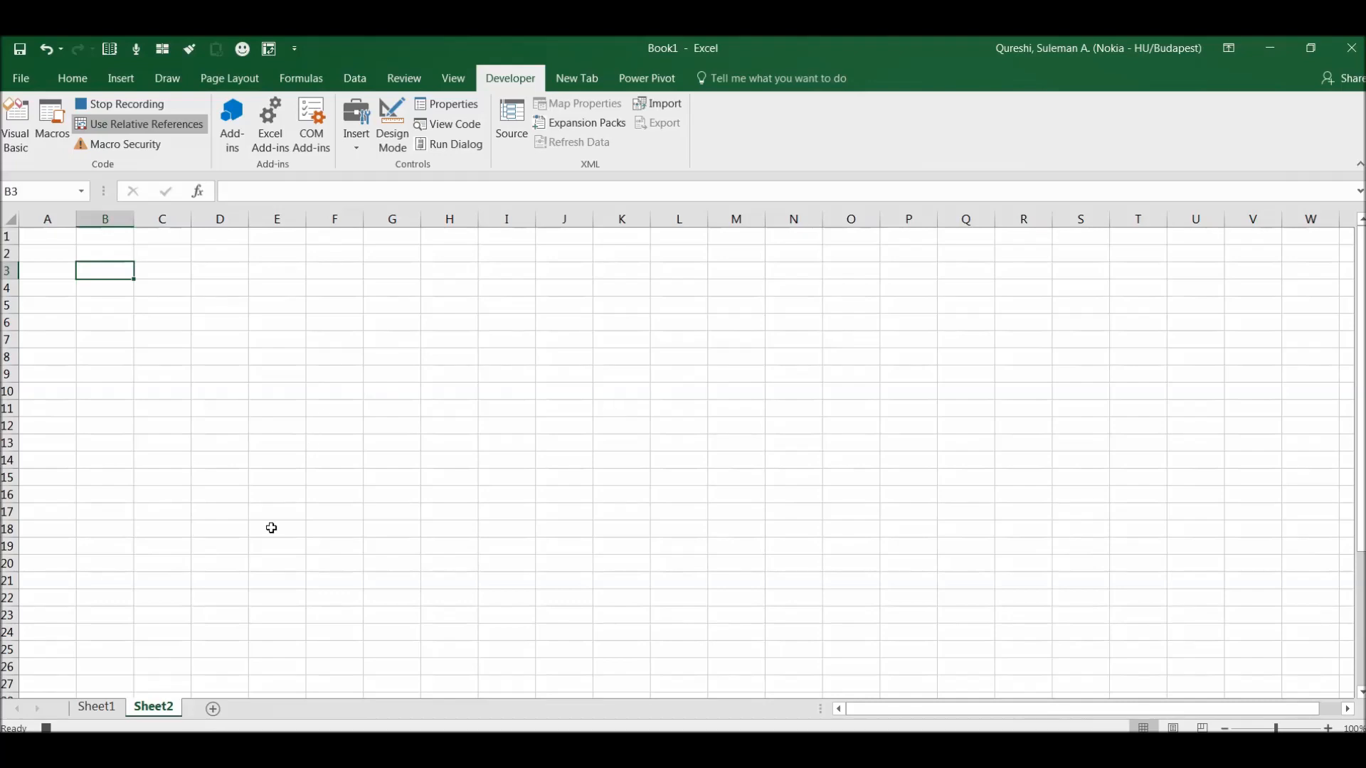
{"action": "mouse_move", "coordinate": [145, 360]}
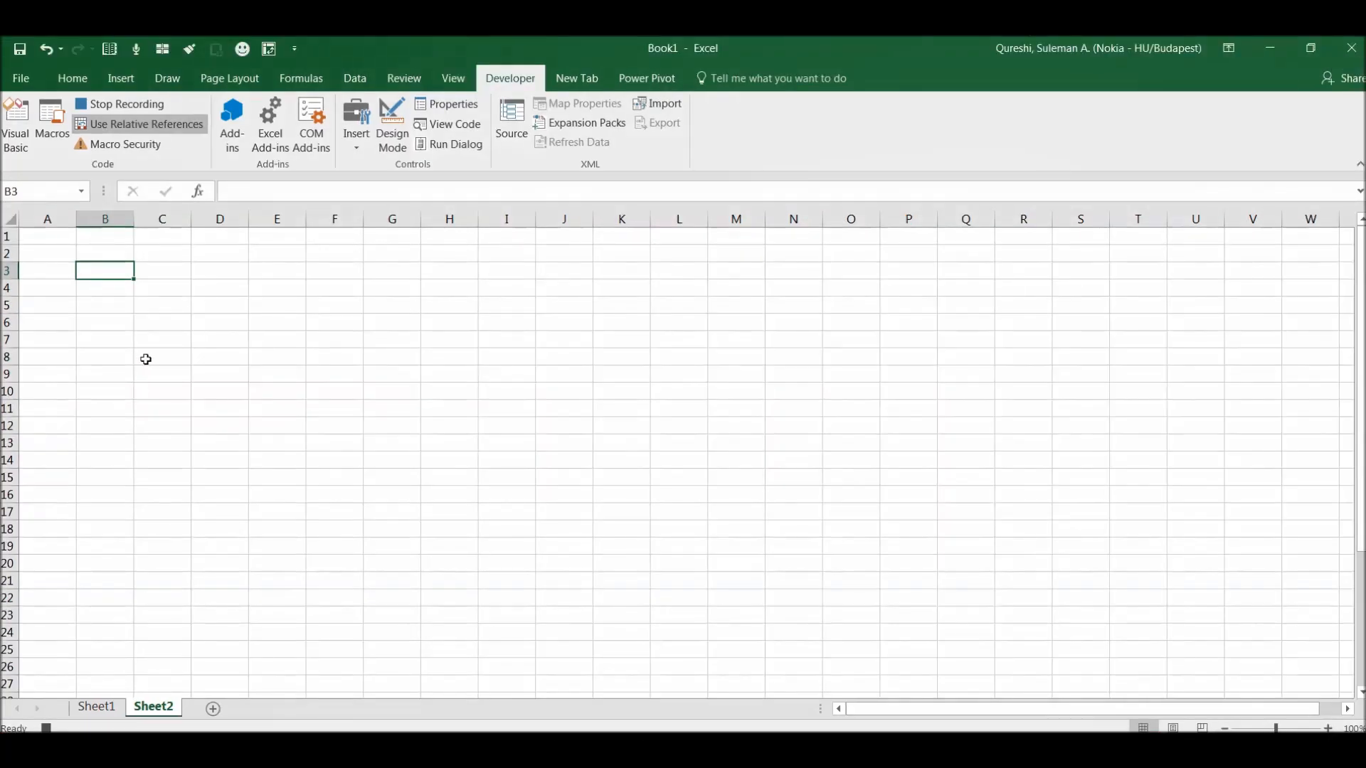
{"action": "left_click", "coordinate": [104, 253]}
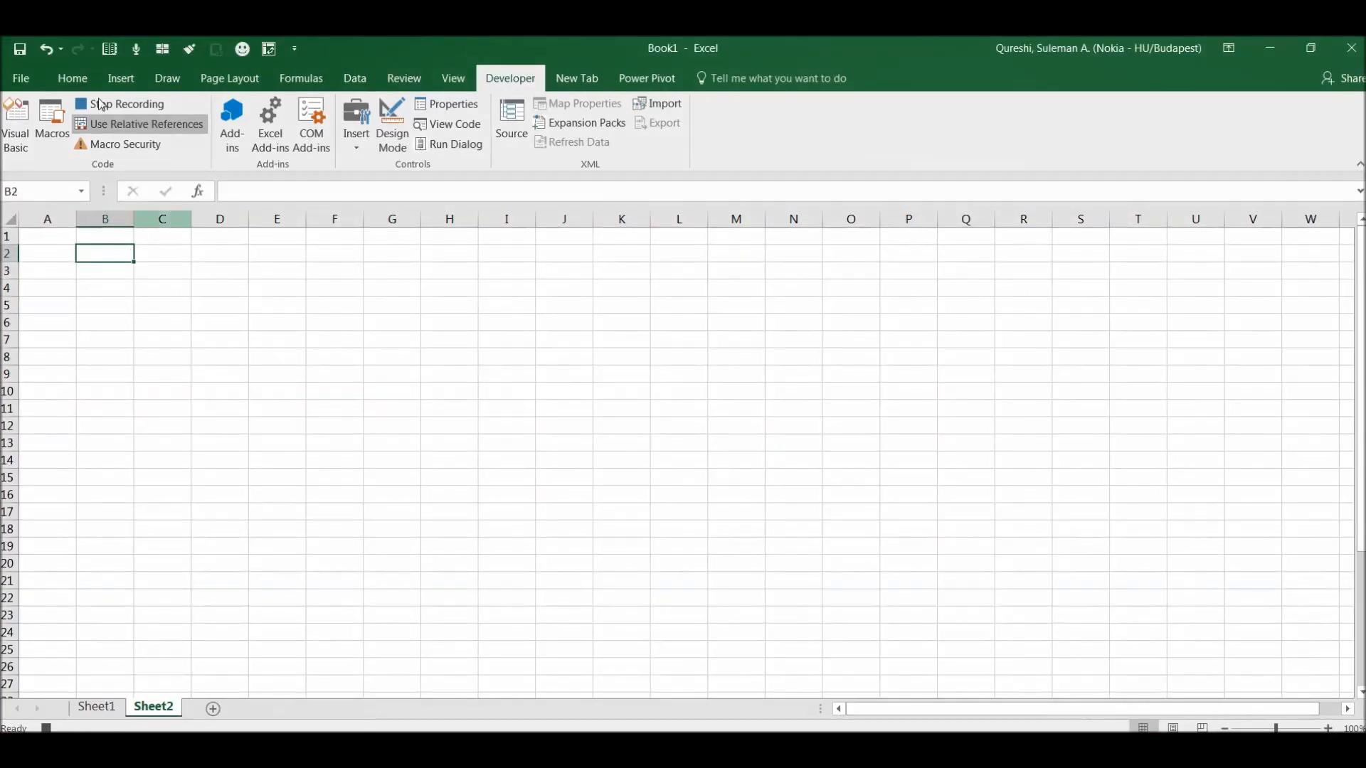
{"action": "left_click", "coordinate": [71, 78]}
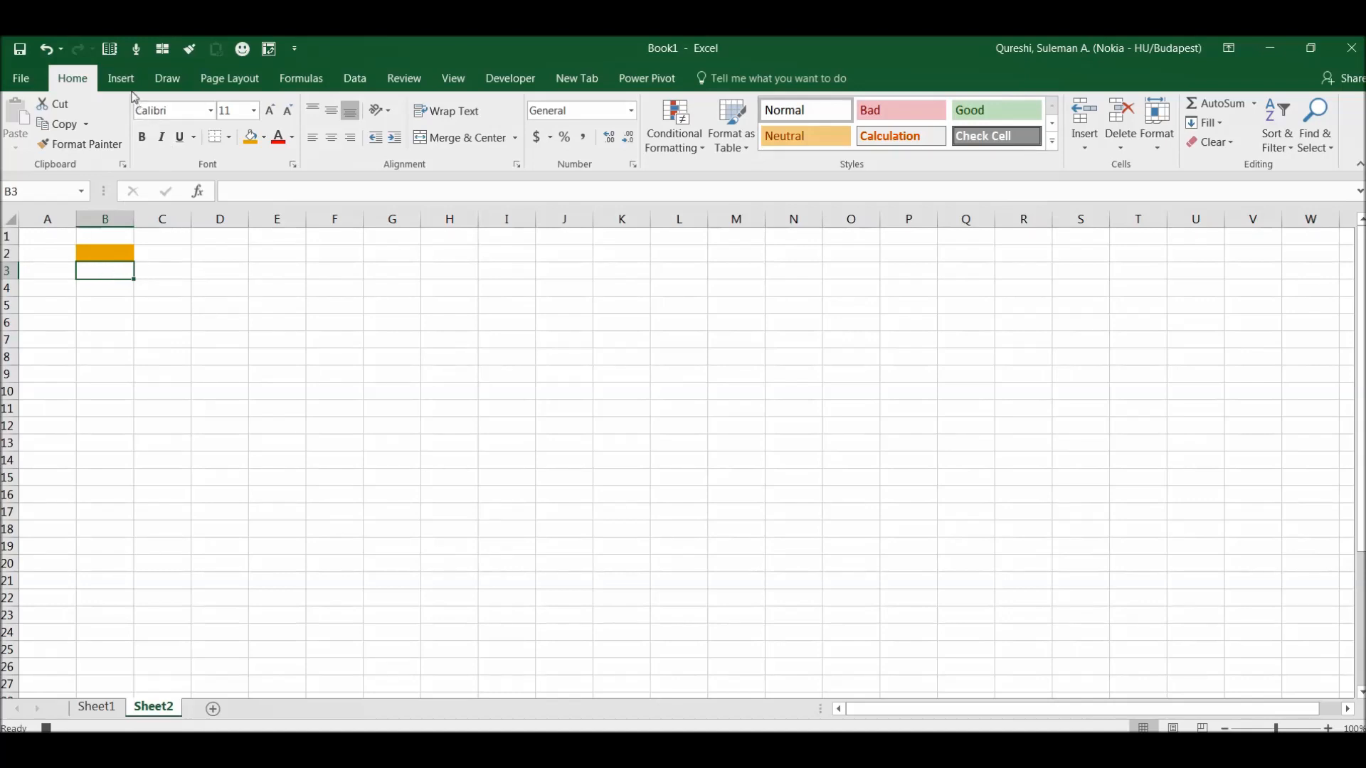
Step: Place a PivotTable at B3 with Invoice Number rows, summed Invoice Value and an Invoice Currency filter
{"action": "left_click", "coordinate": [24, 122]}
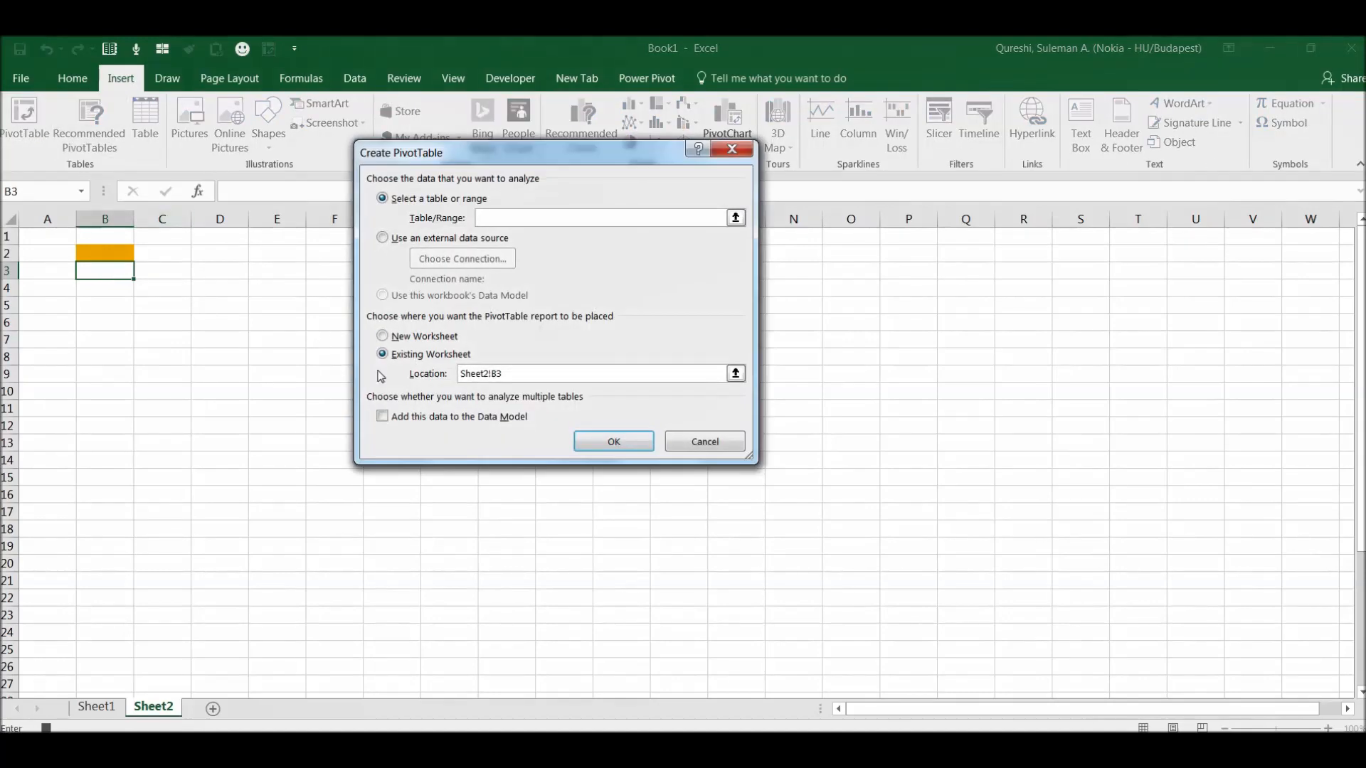
{"action": "left_click", "coordinate": [95, 707]}
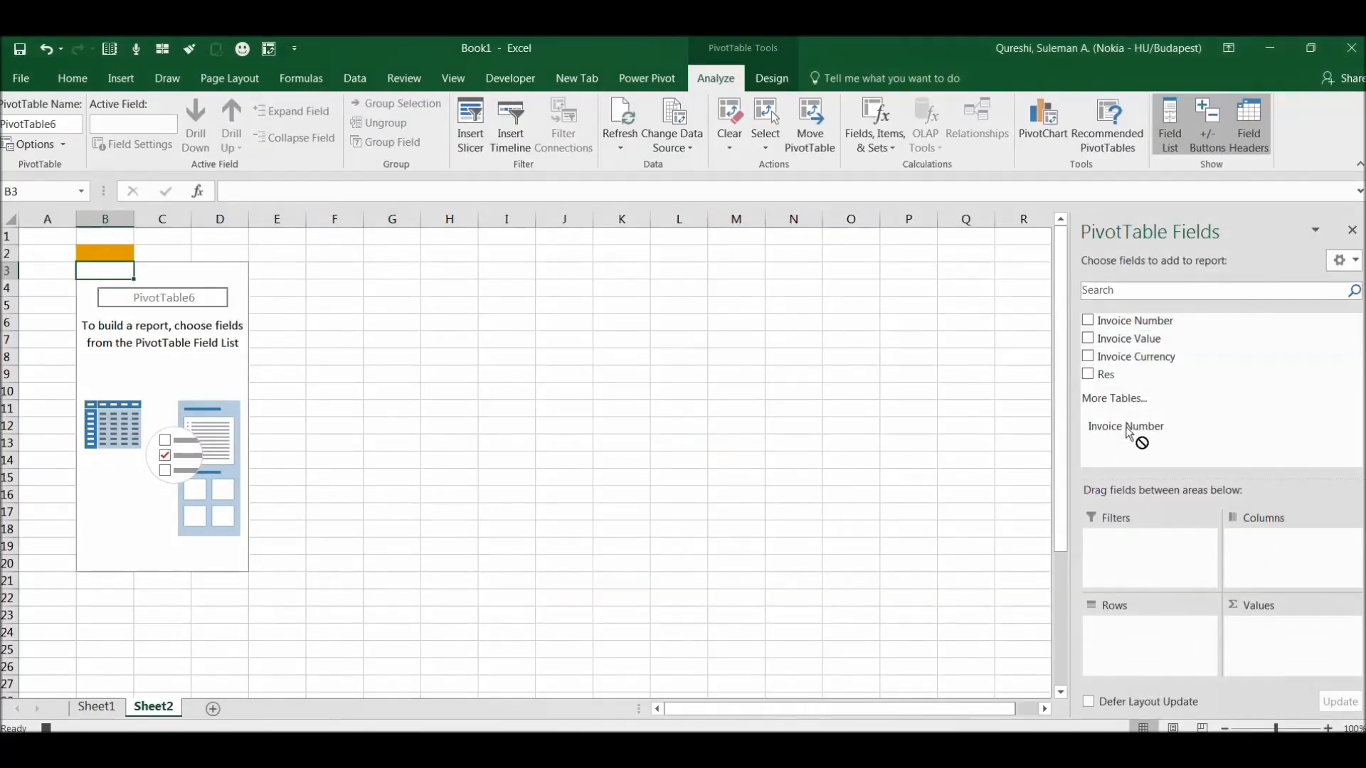
{"action": "left_click", "coordinate": [1088, 320]}
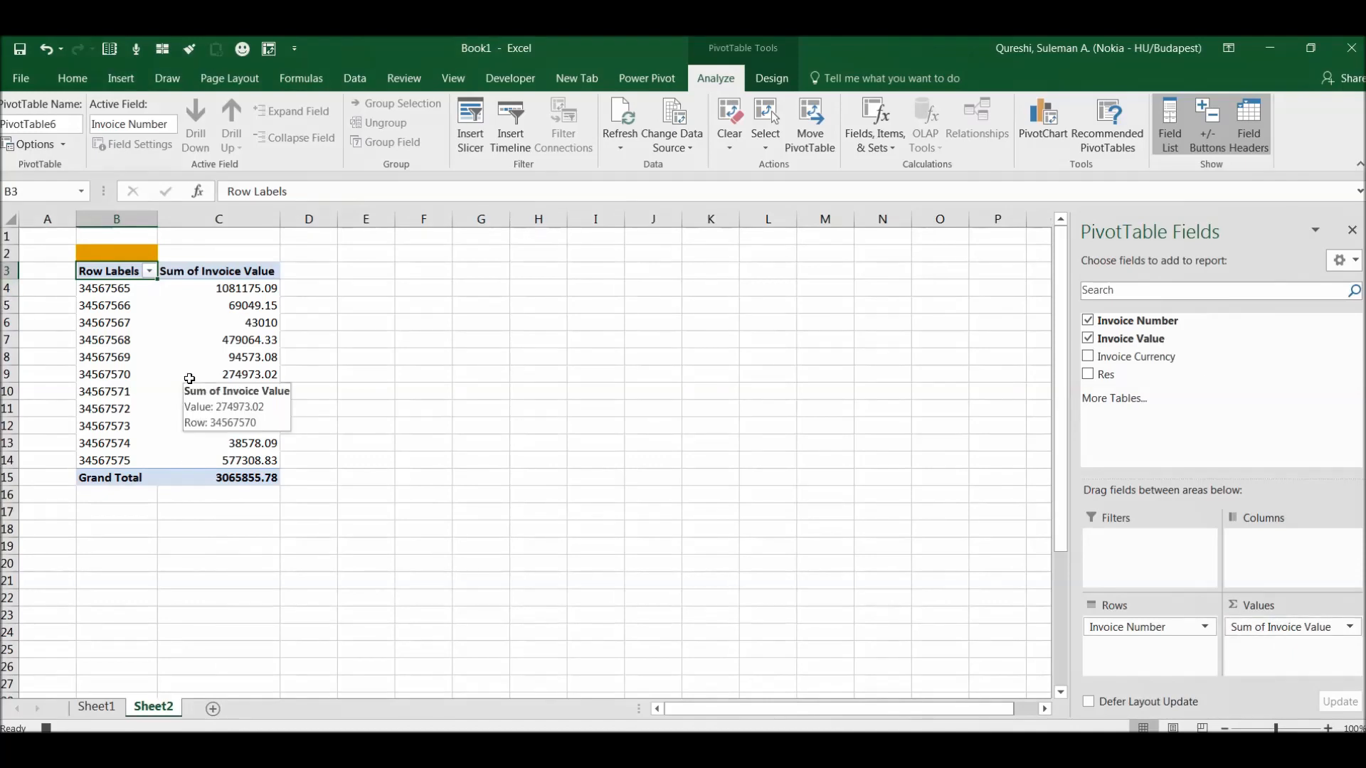
{"action": "mouse_move", "coordinate": [269, 381]}
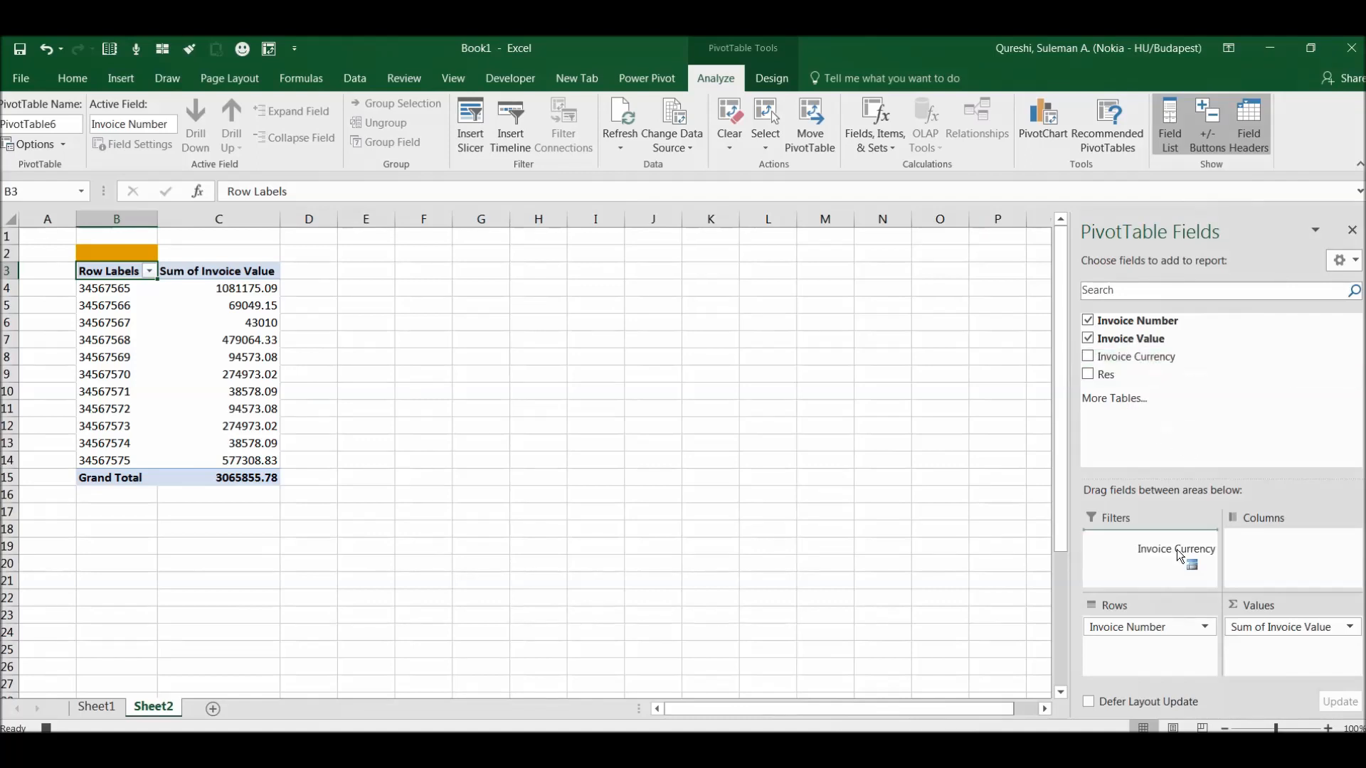
{"action": "left_click_drag", "start_coordinate": [1177, 550], "coordinate": [1148, 538]}
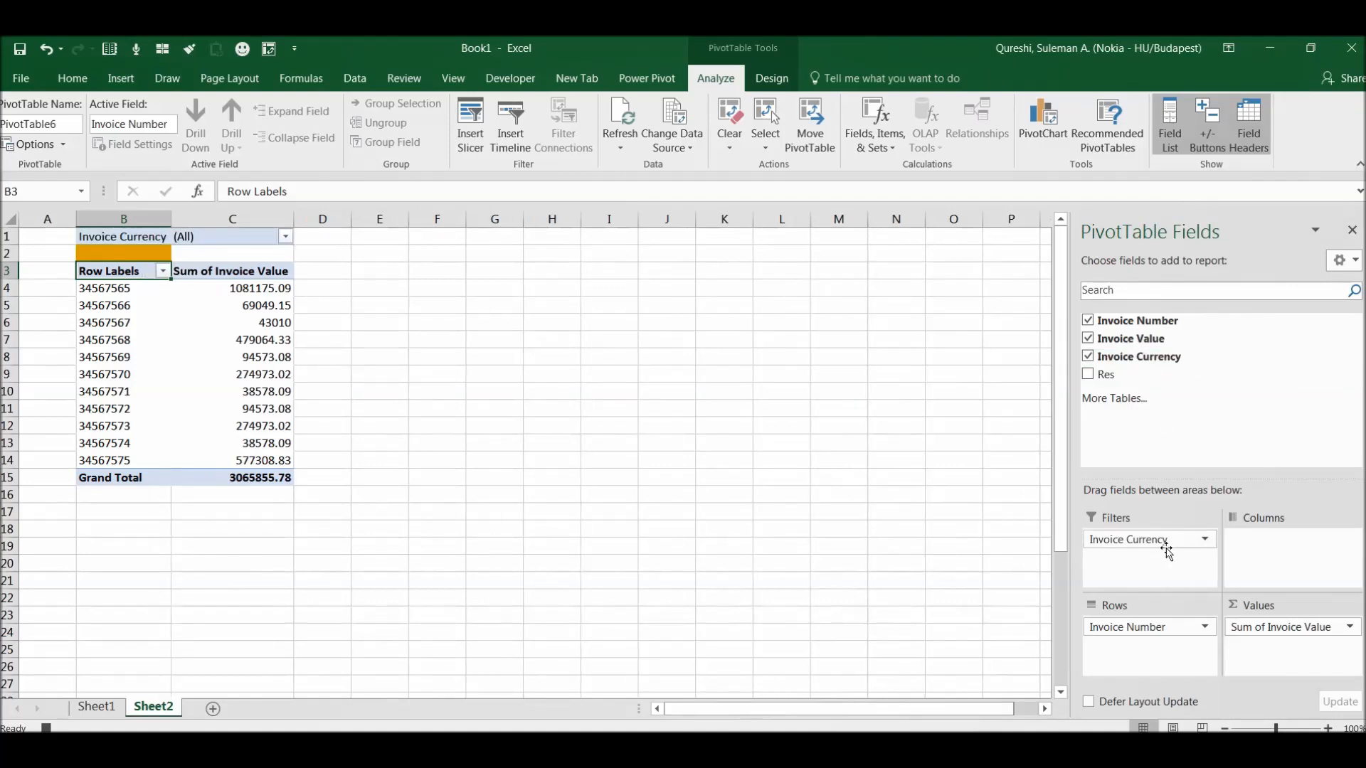
{"action": "mouse_move", "coordinate": [1156, 472]}
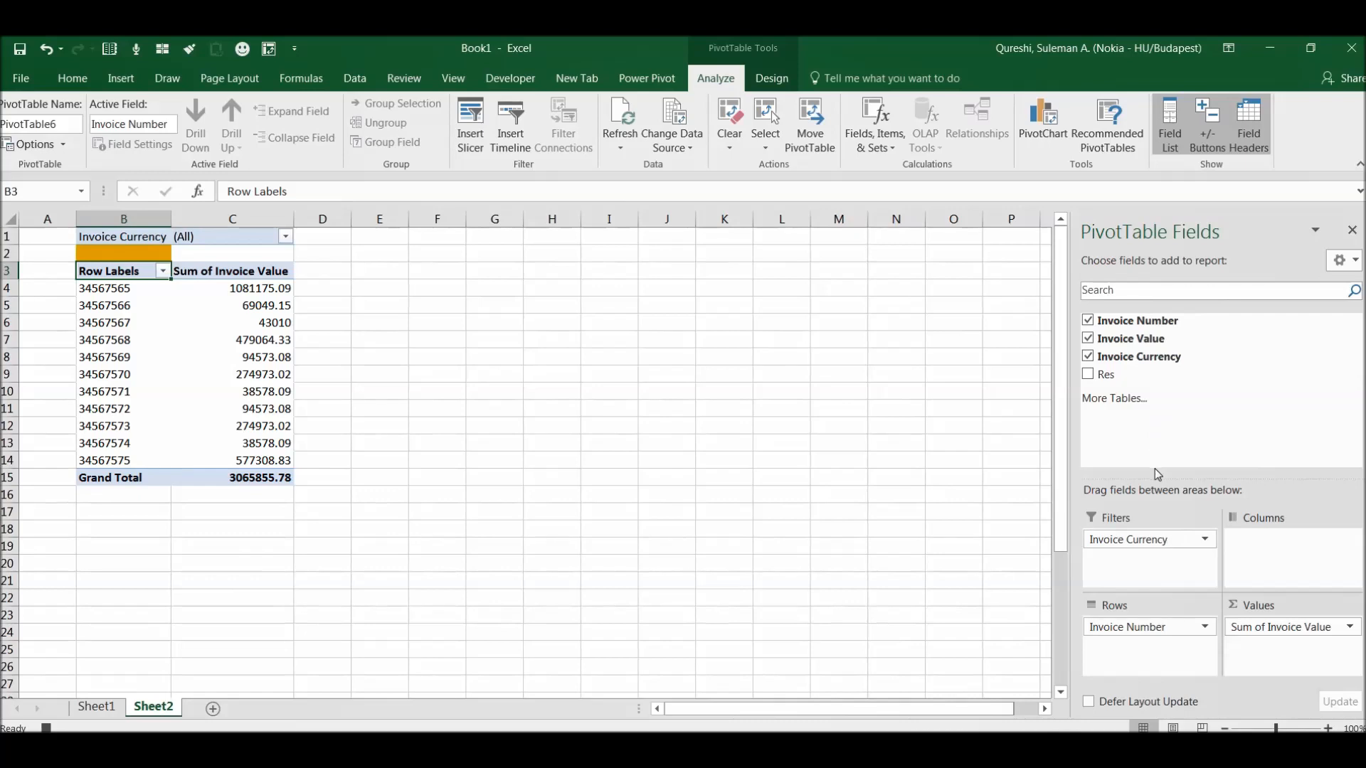
{"action": "mouse_move", "coordinate": [281, 538]}
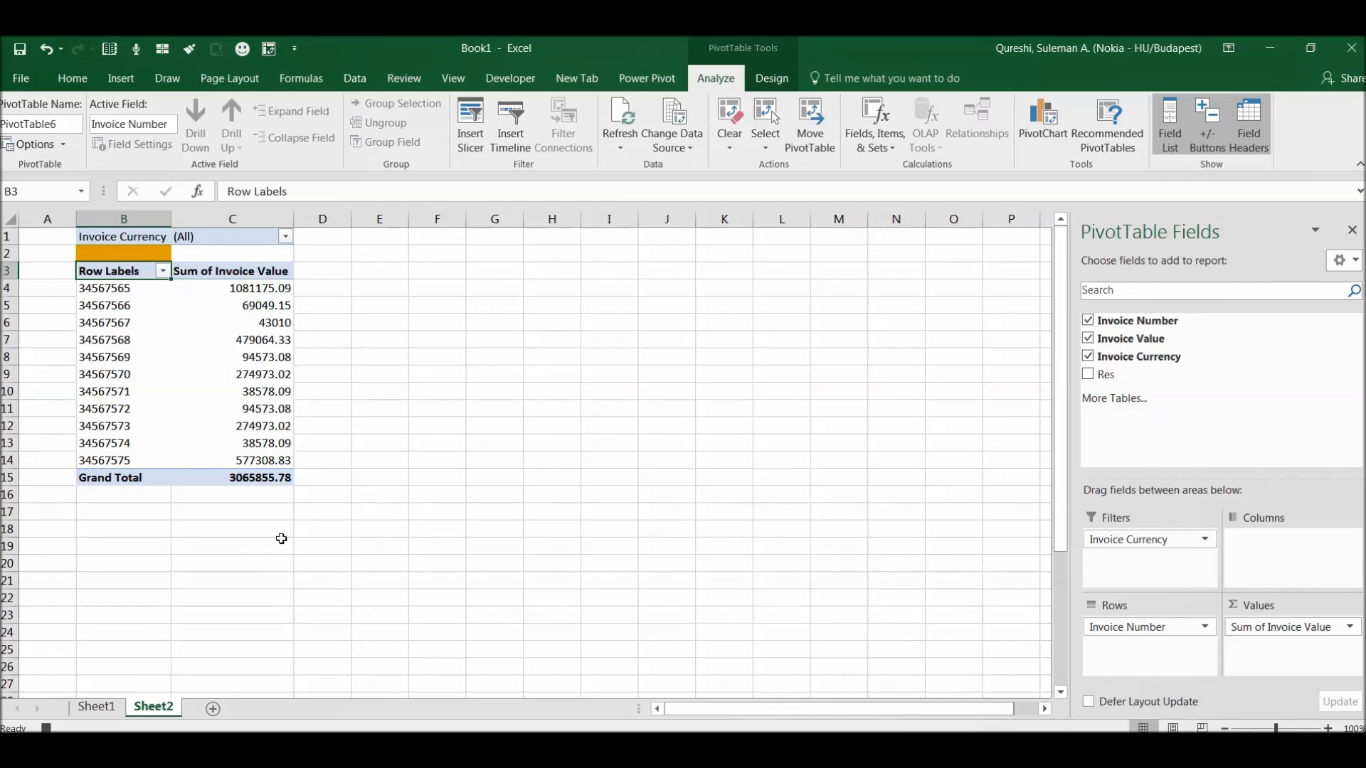
{"action": "mouse_move", "coordinate": [311, 431]}
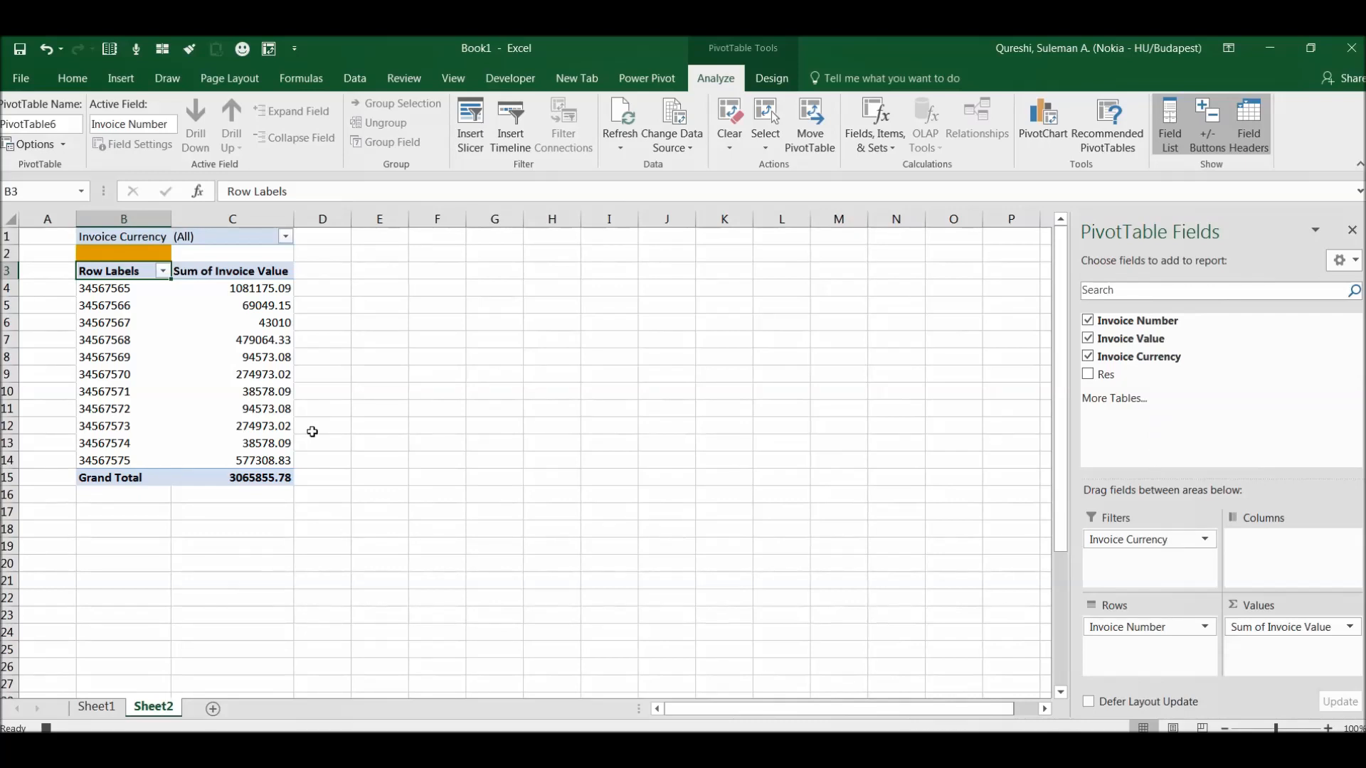
{"action": "mouse_move", "coordinate": [349, 561]}
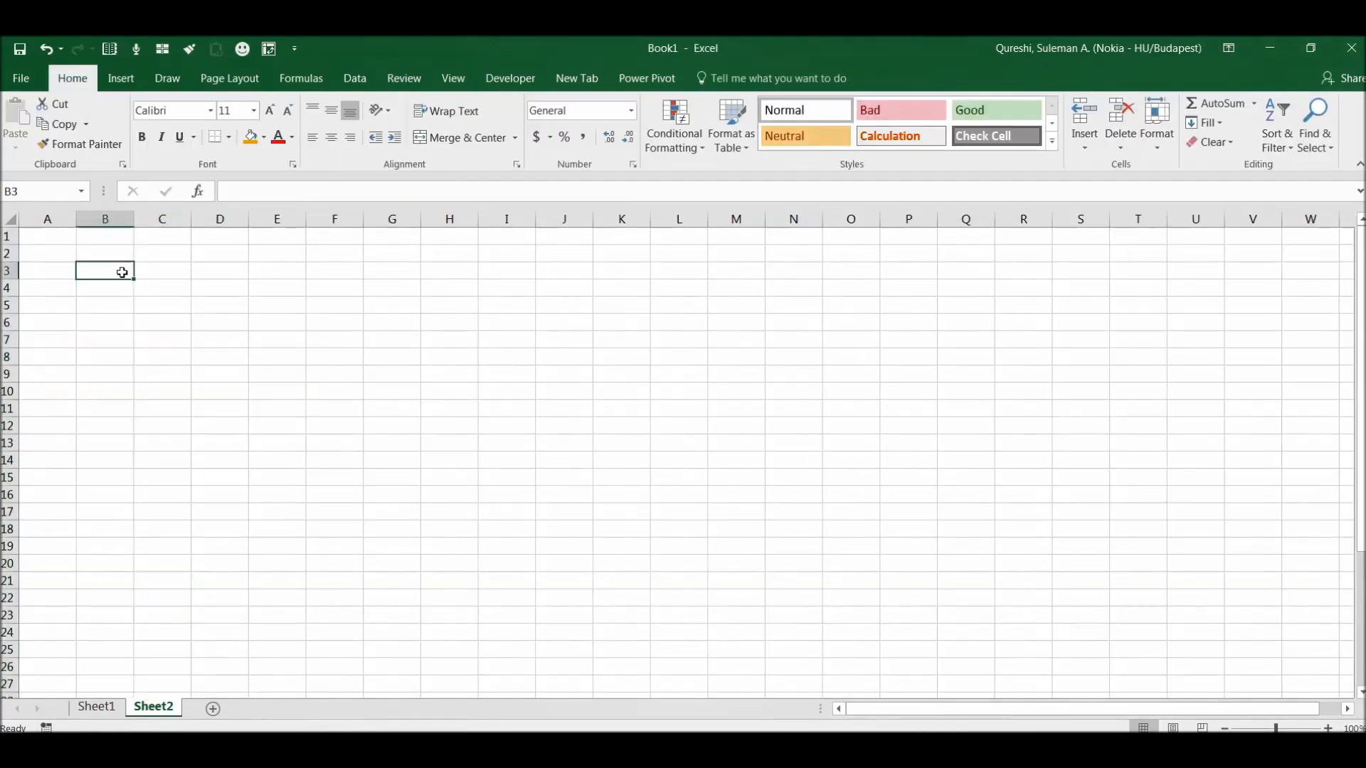
Step: From B2, run Test_Macro via Developer > Macros and check the rebuilt total for invoice 34567568
{"action": "left_click", "coordinate": [104, 254]}
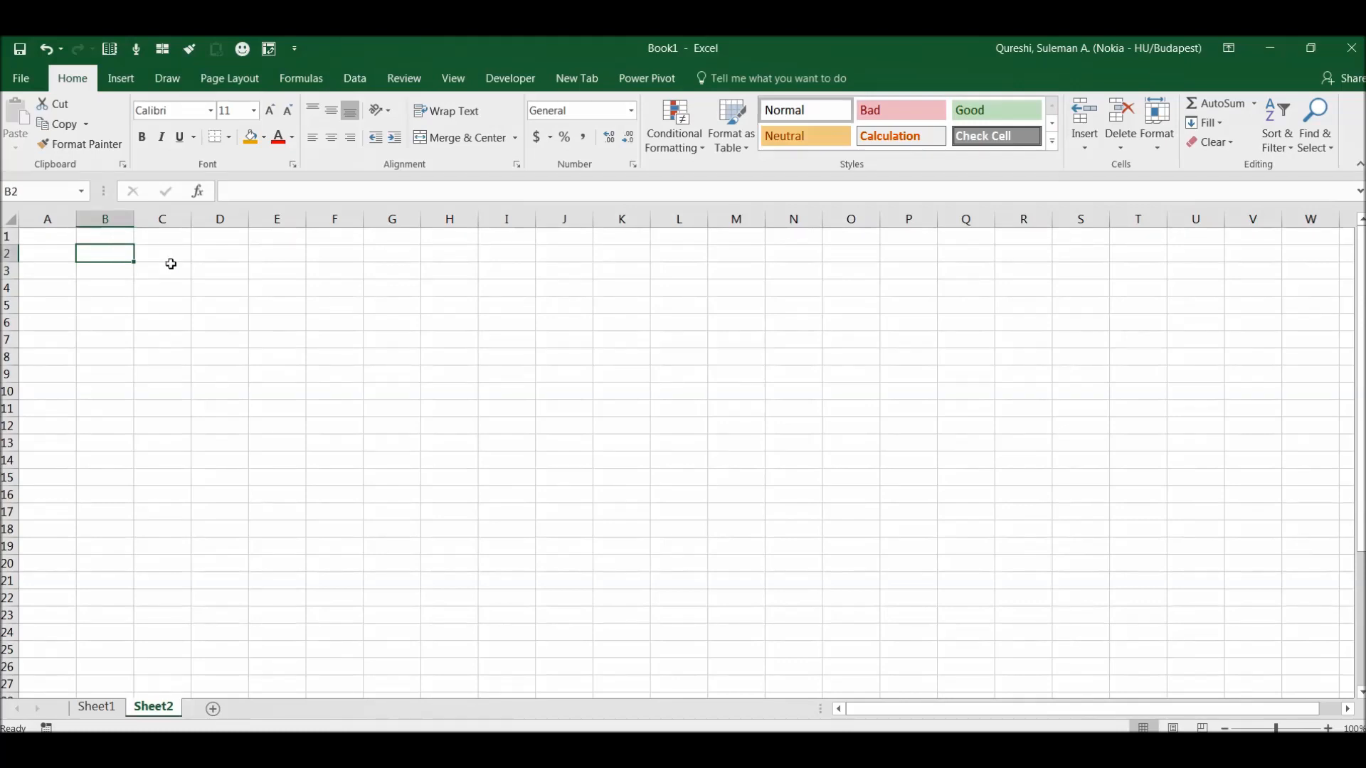
{"action": "left_click", "coordinate": [509, 77]}
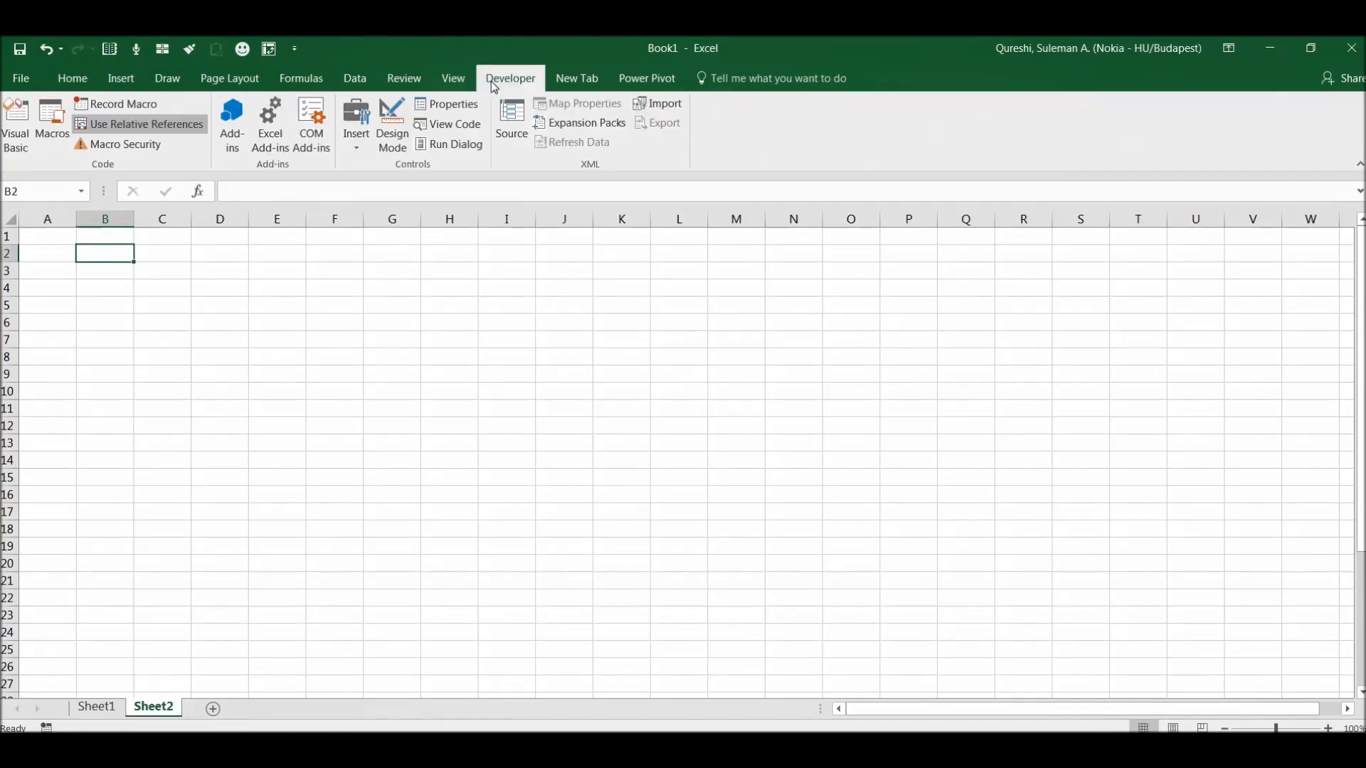
{"action": "left_click", "coordinate": [52, 122]}
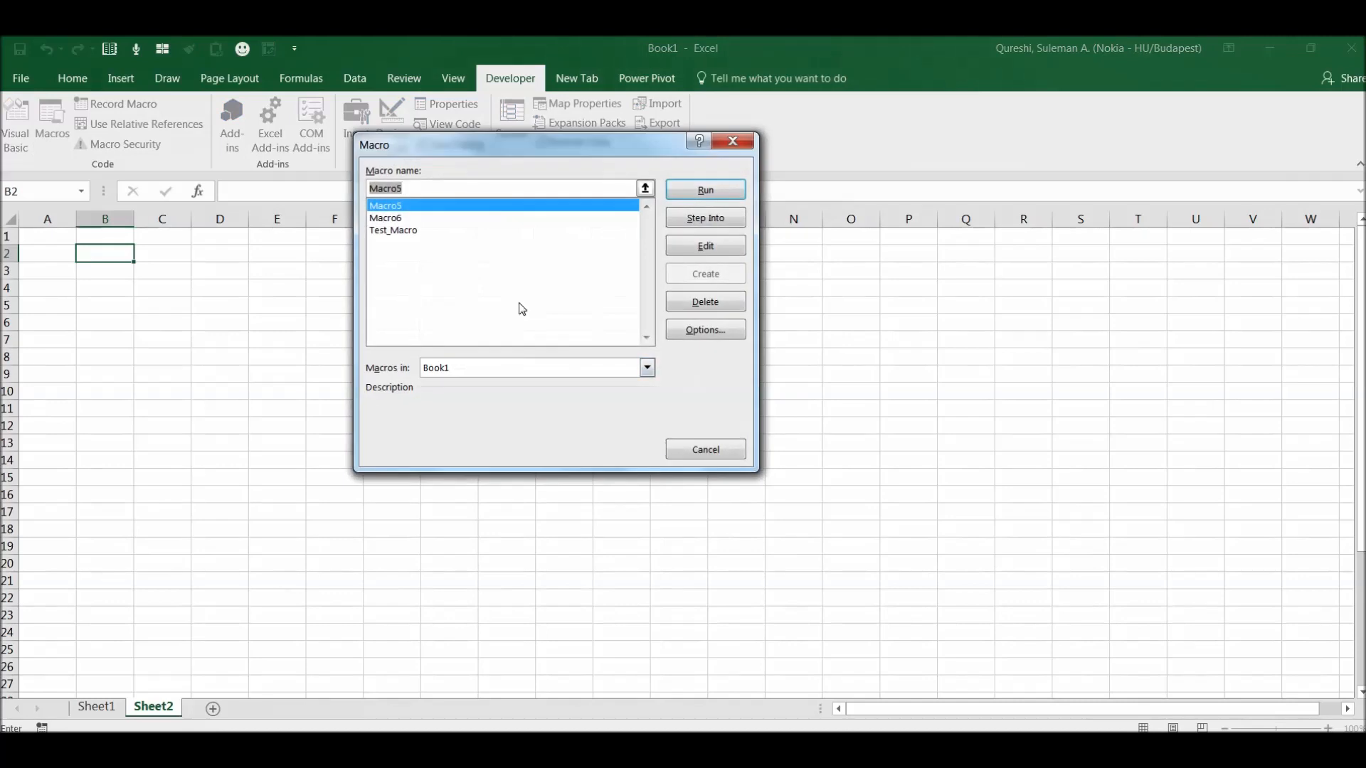
{"action": "left_click", "coordinate": [394, 231]}
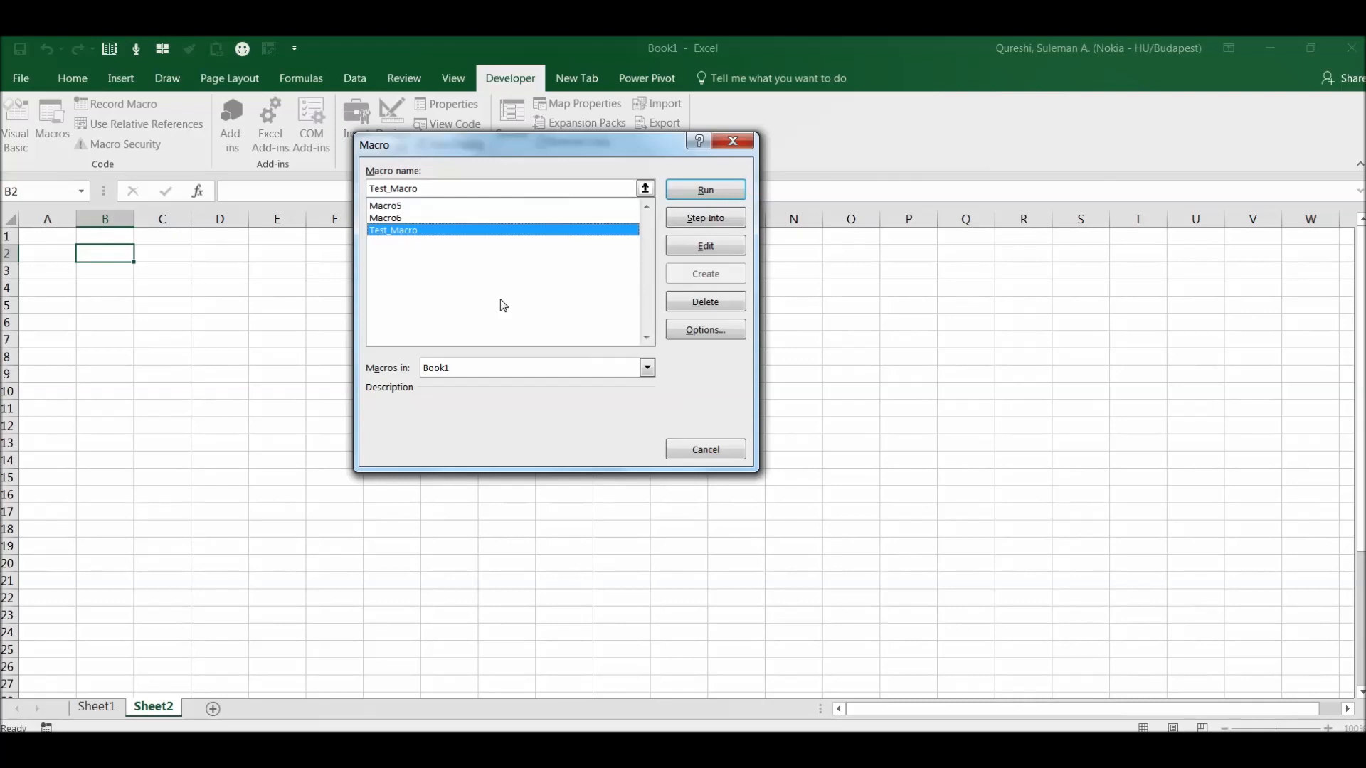
{"action": "mouse_move", "coordinate": [566, 316]}
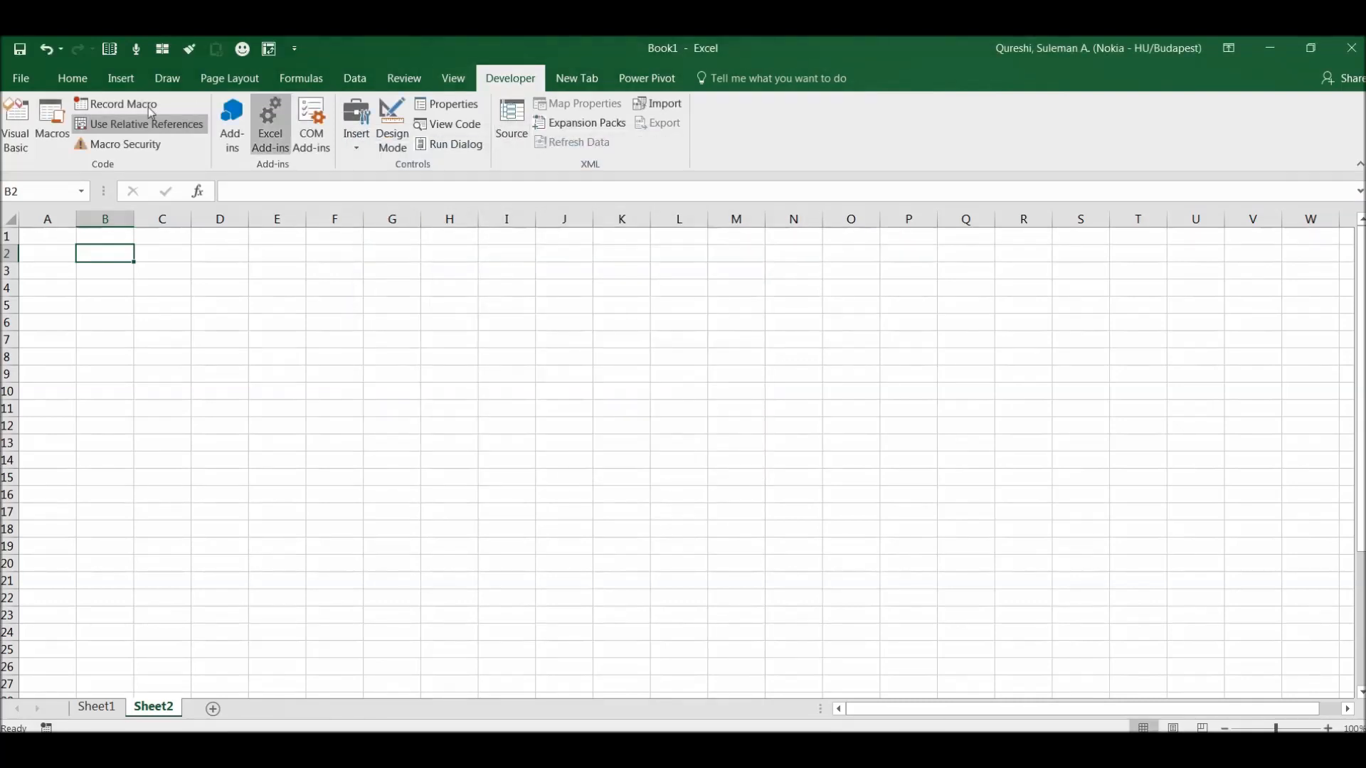
{"action": "left_click", "coordinate": [51, 122]}
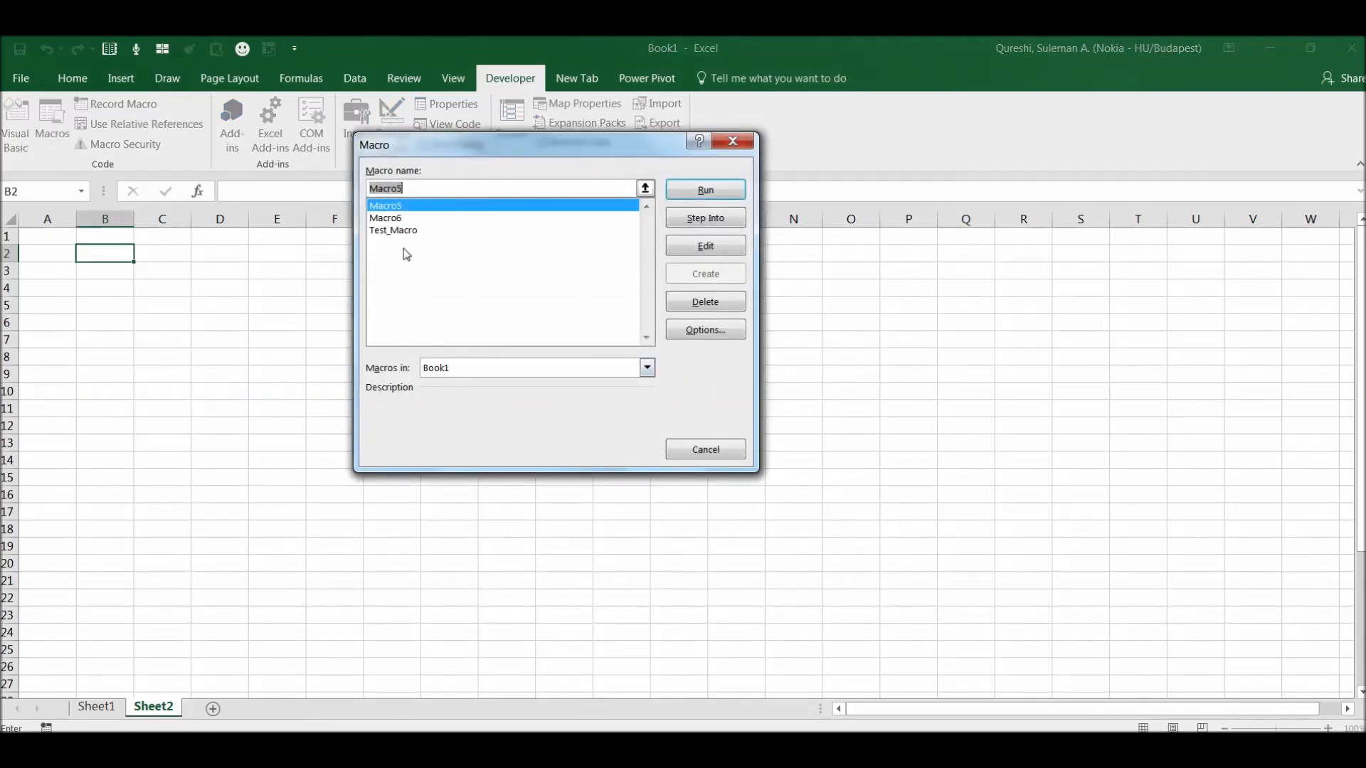
{"action": "left_click", "coordinate": [394, 231]}
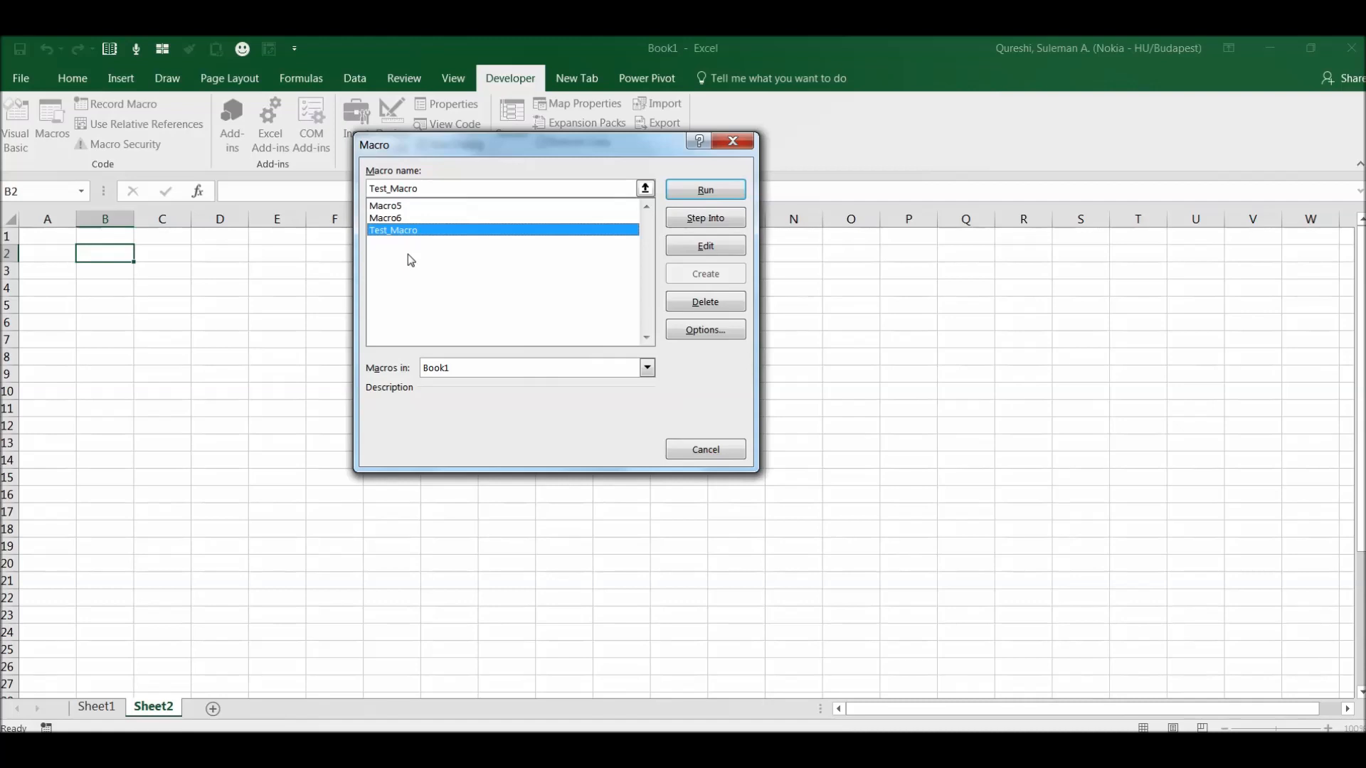
{"action": "left_click", "coordinate": [704, 189]}
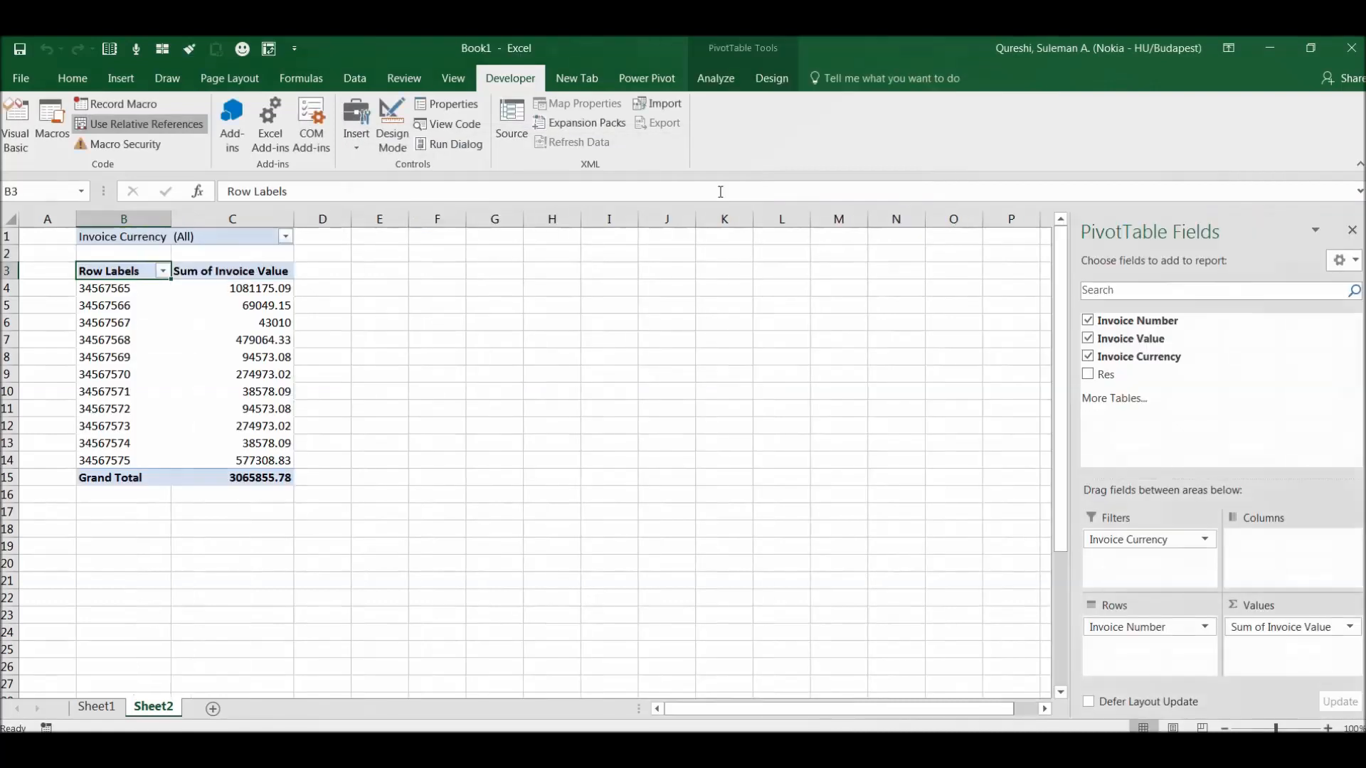
{"action": "mouse_move", "coordinate": [406, 320]}
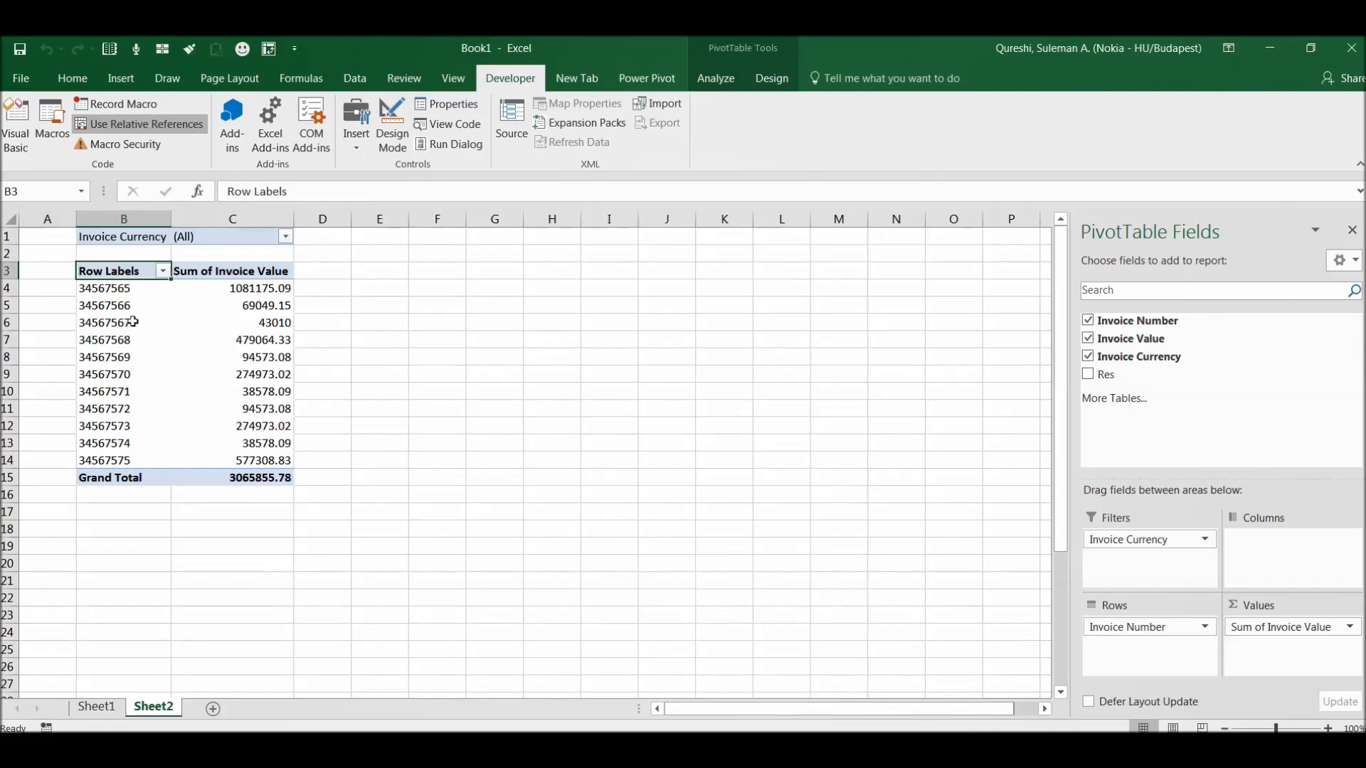
{"action": "left_click", "coordinate": [232, 338]}
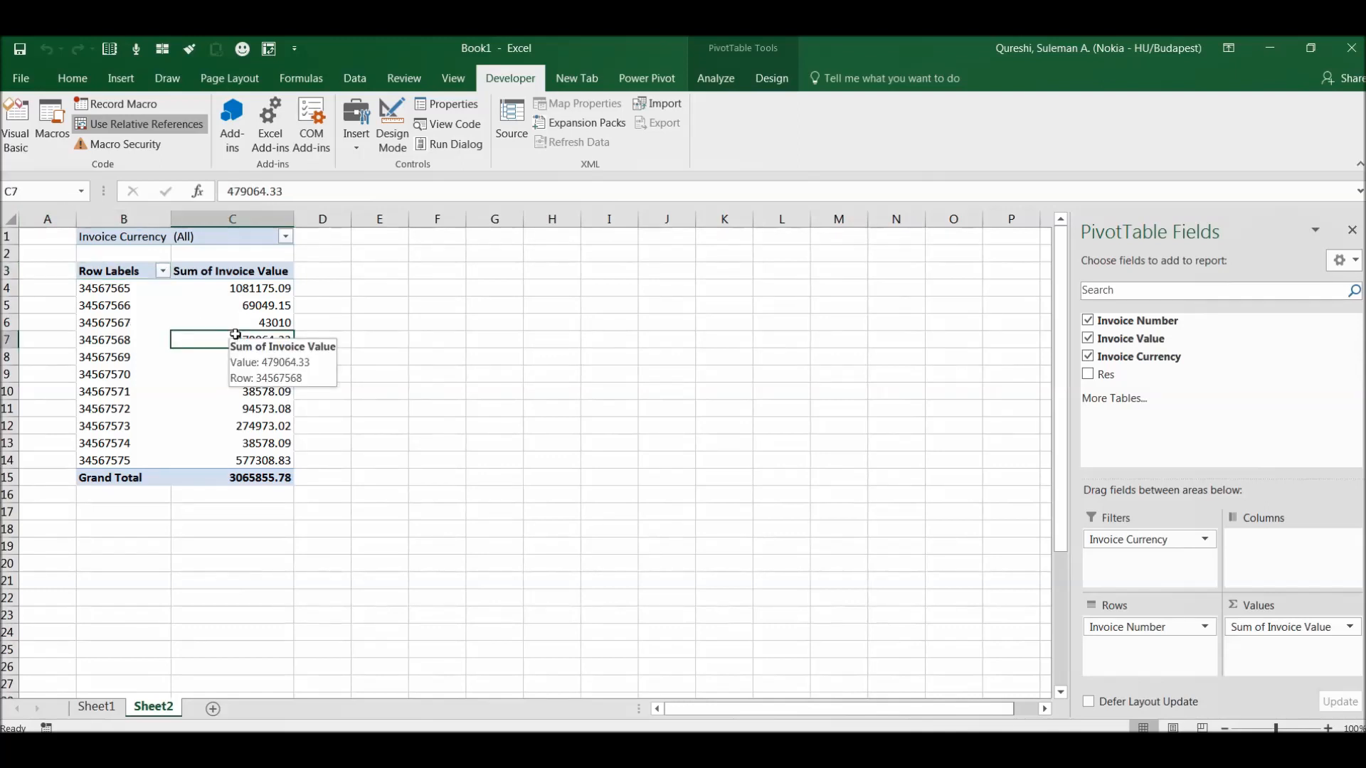